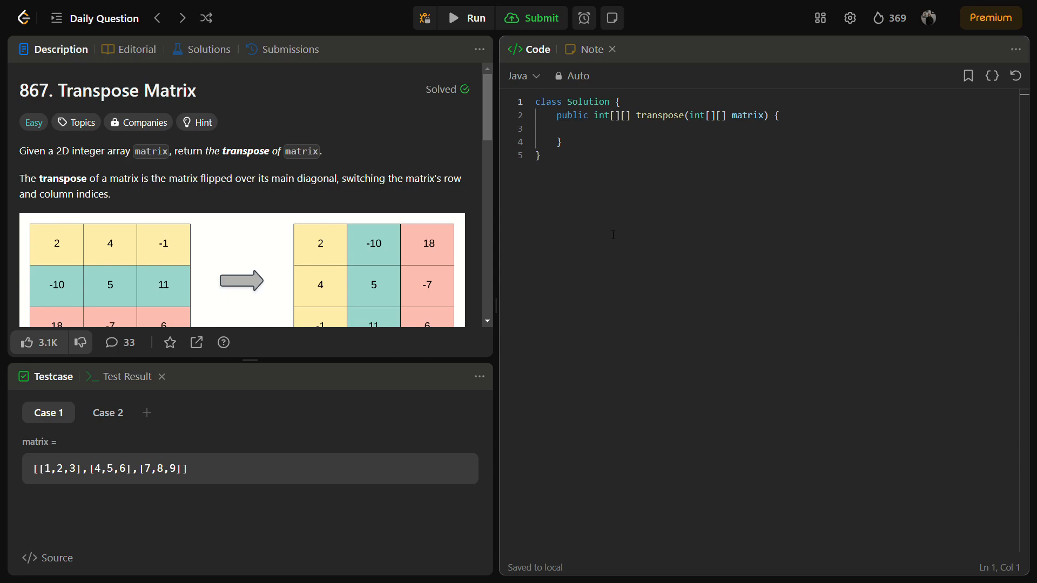
mouse_move(363, 5)
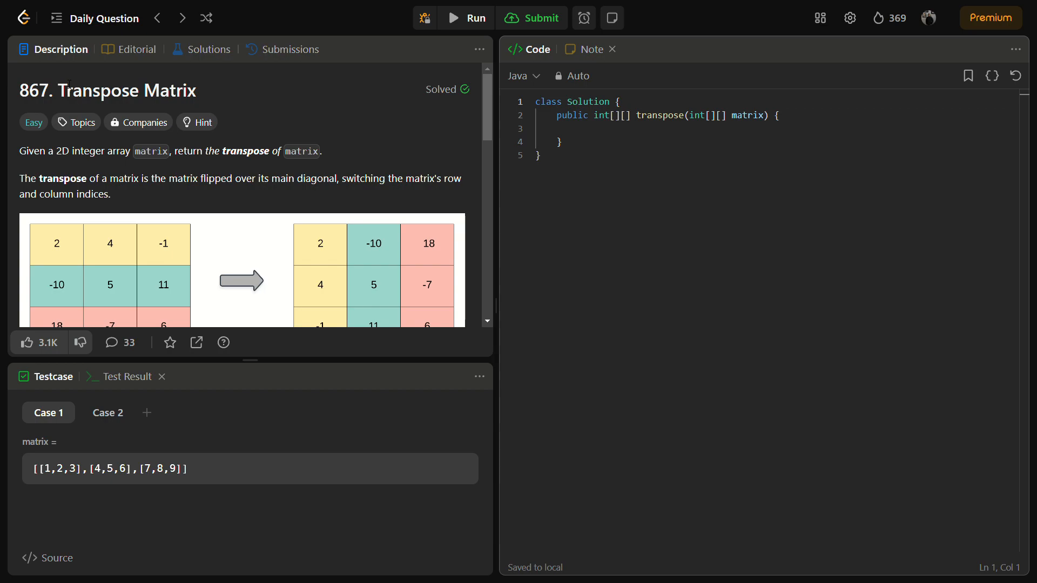
mouse_move(223, 342)
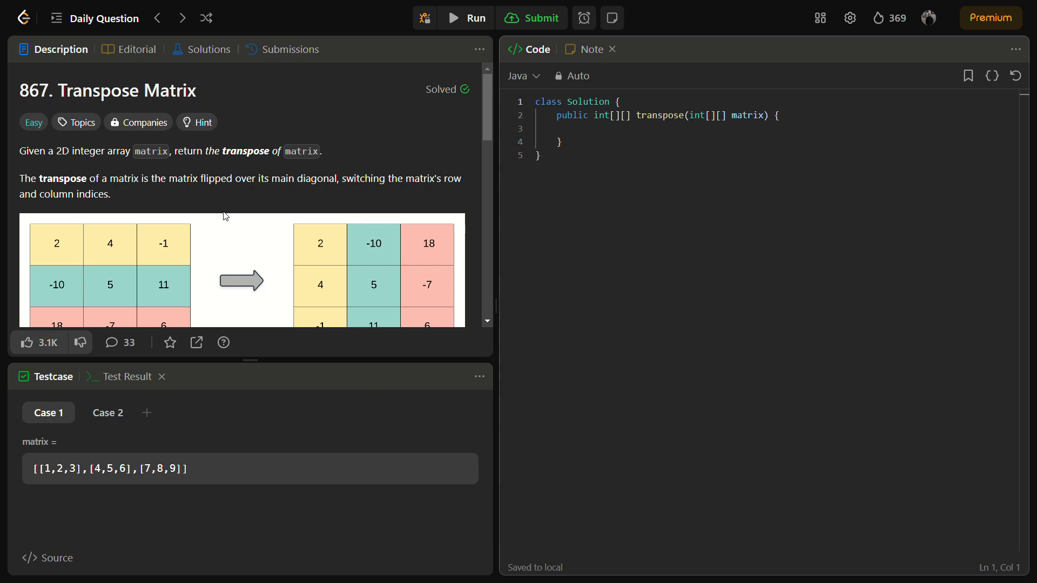
mouse_move(252, 361)
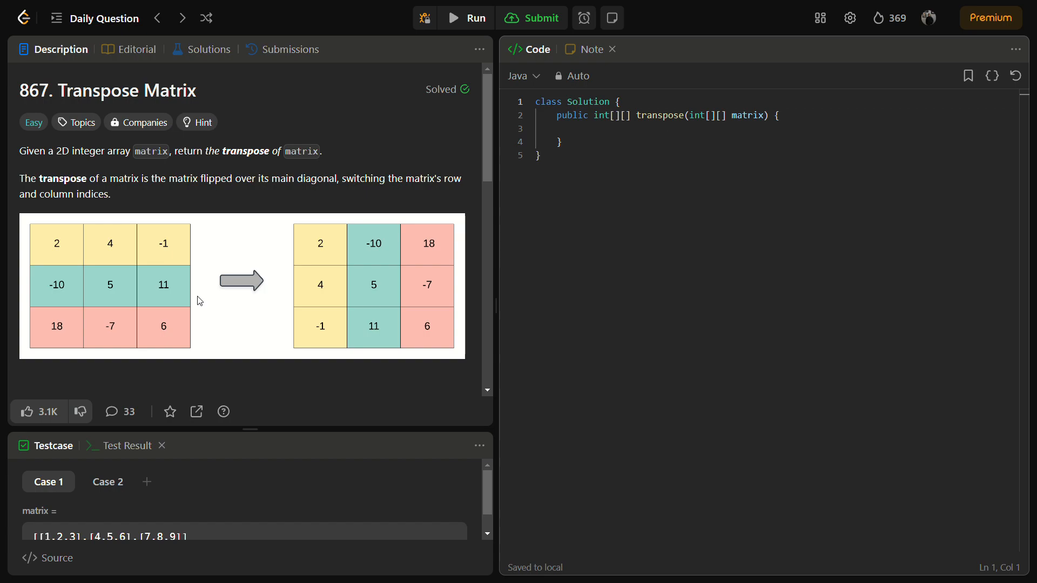
mouse_move(100, 190)
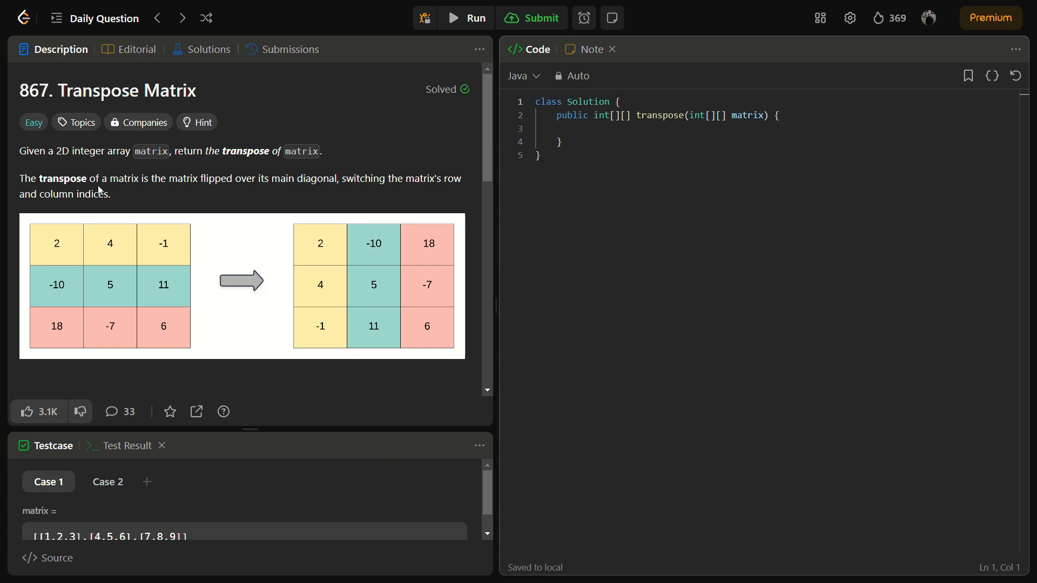
mouse_move(124, 301)
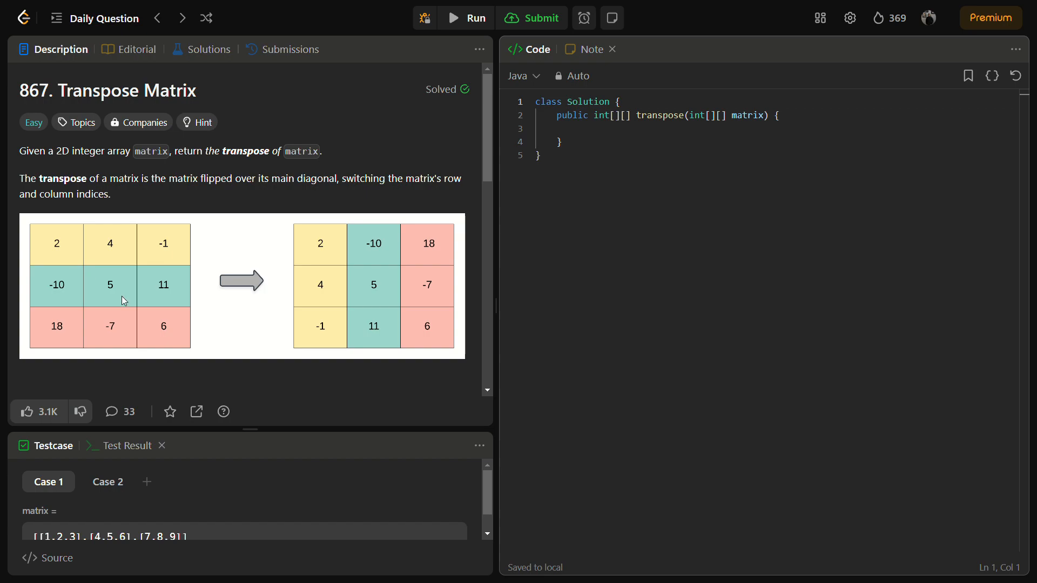
mouse_move(181, 343)
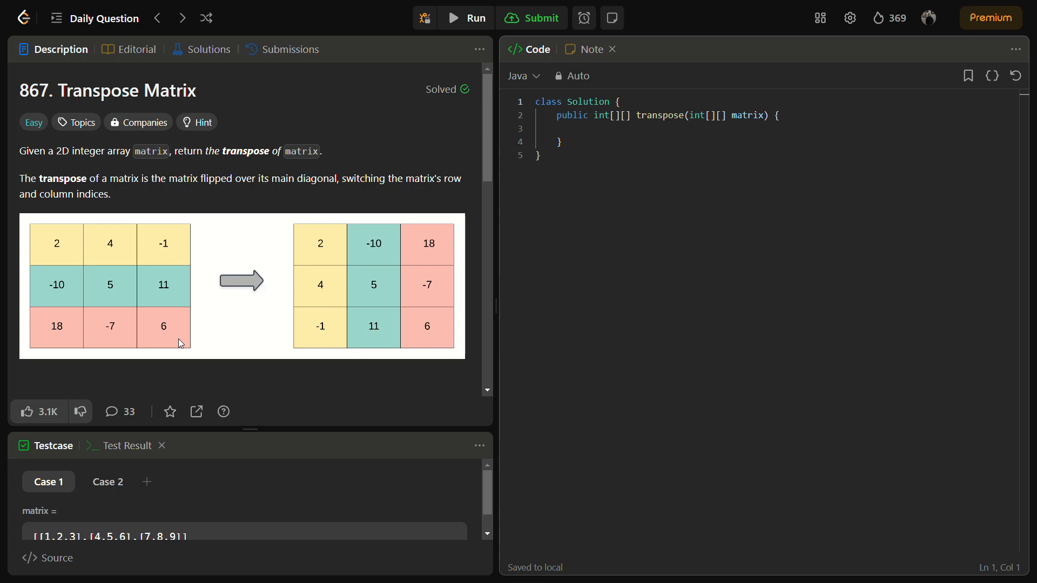
mouse_move(288, 408)
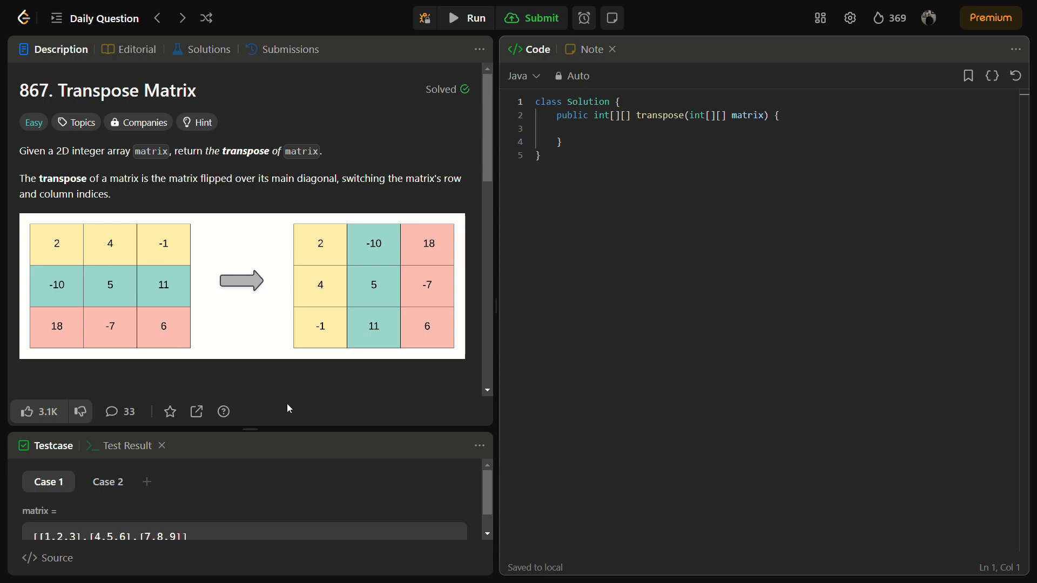
mouse_move(228, 337)
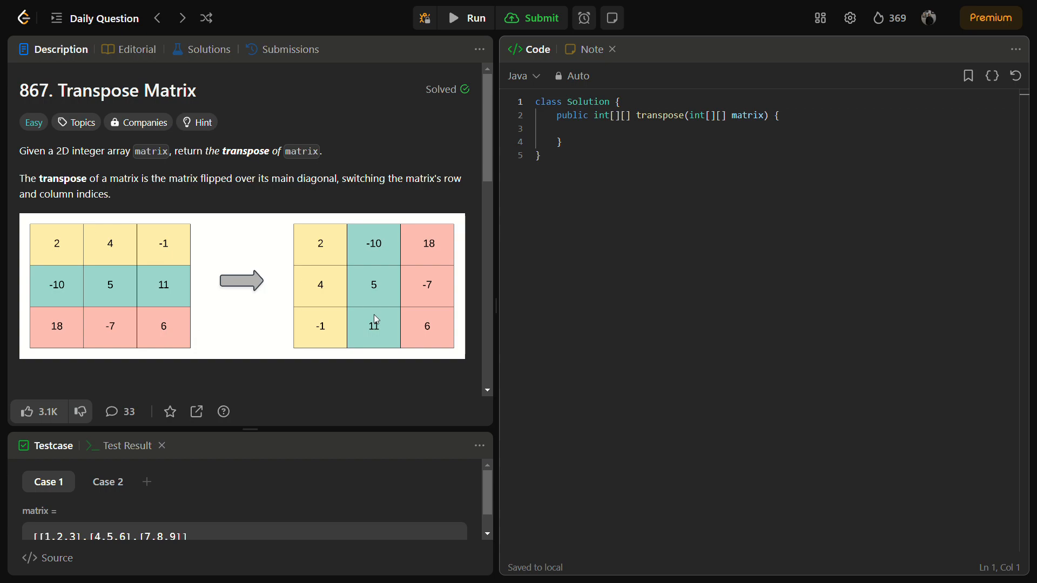
Step: Scroll the Description panel down to Example 1's input and transposed output
scroll(down, 3)
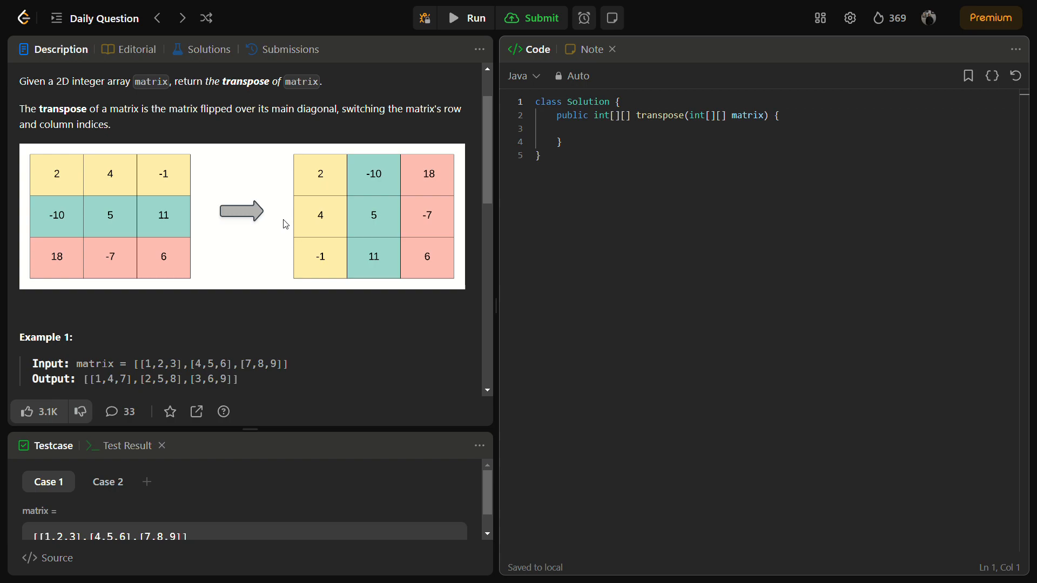
mouse_move(86, 176)
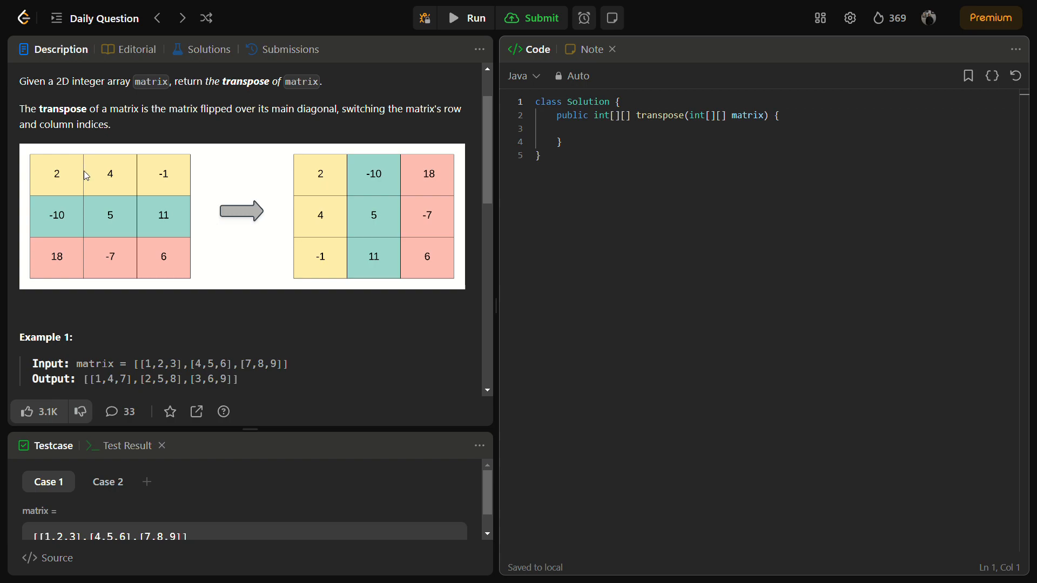
mouse_move(159, 186)
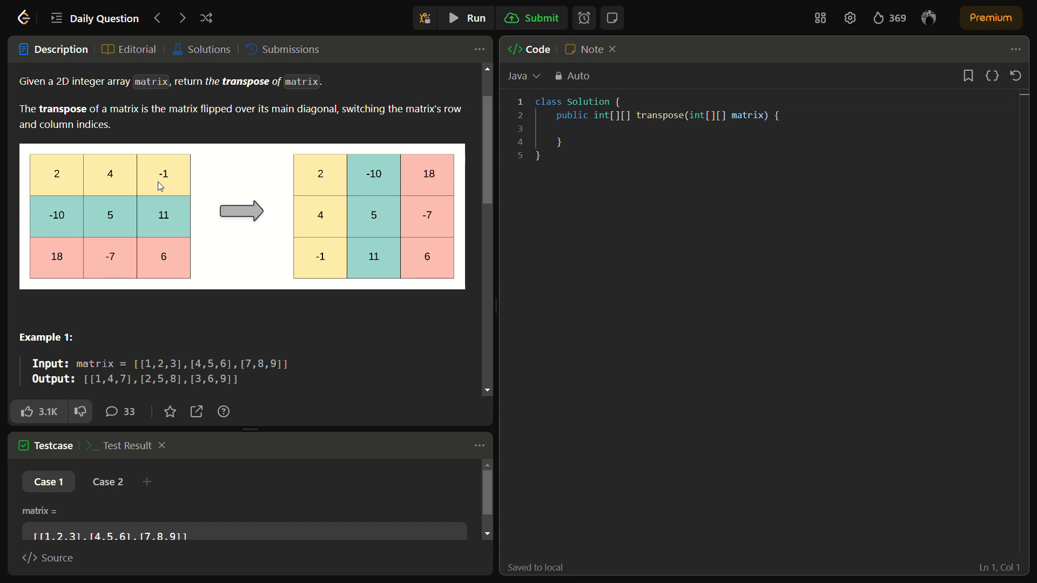
mouse_move(315, 157)
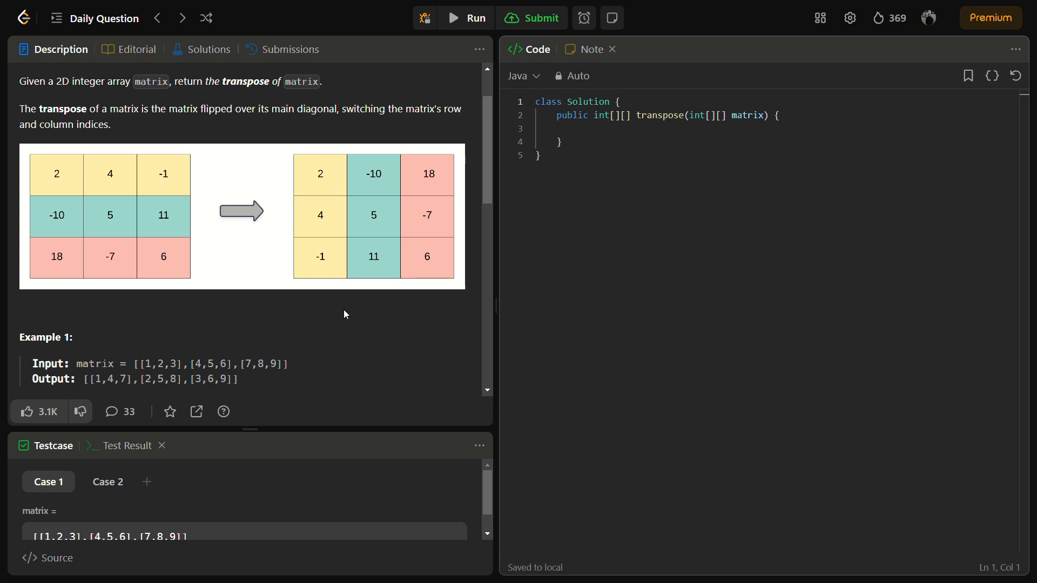
mouse_move(76, 336)
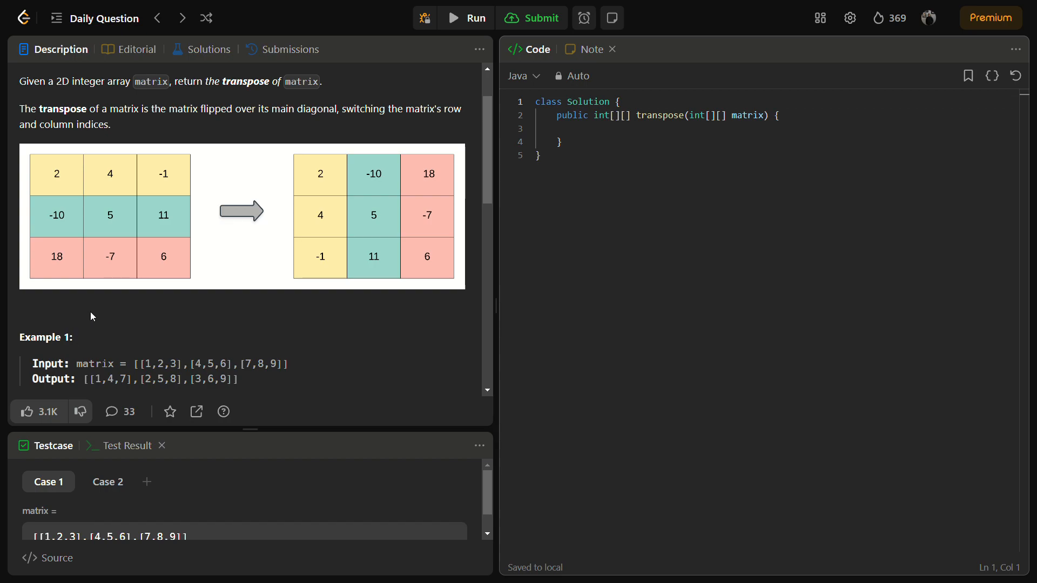
mouse_move(349, 180)
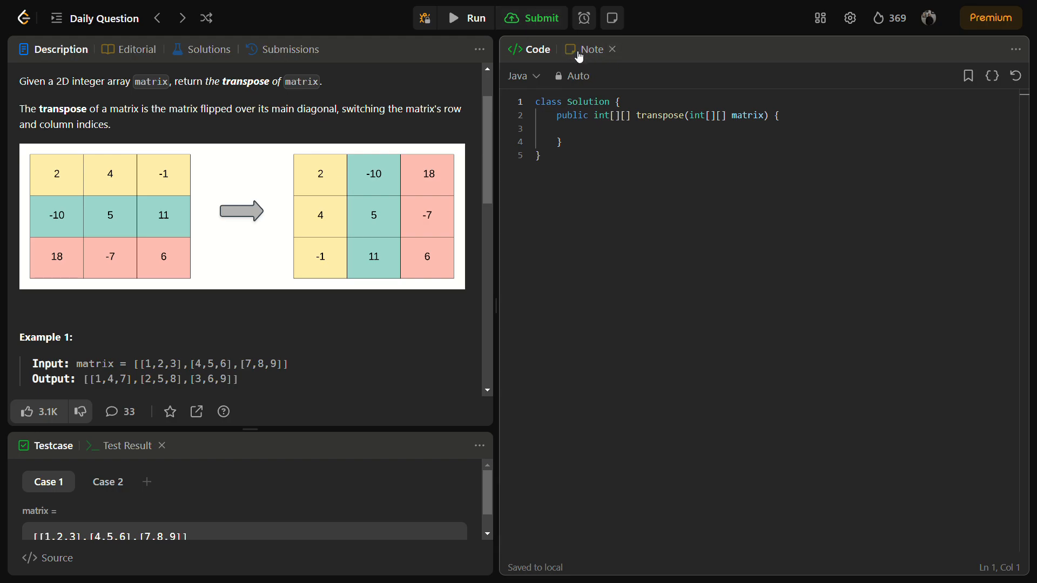
Step: View the saved note of original and transposed matrix tables, and scroll to Example 2
click(591, 49)
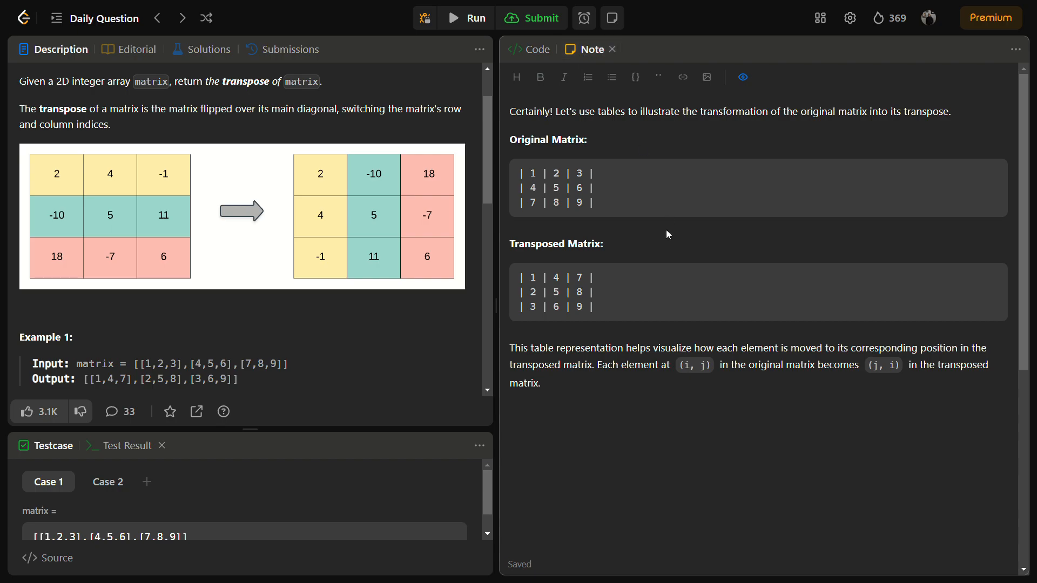
scroll(down, 3)
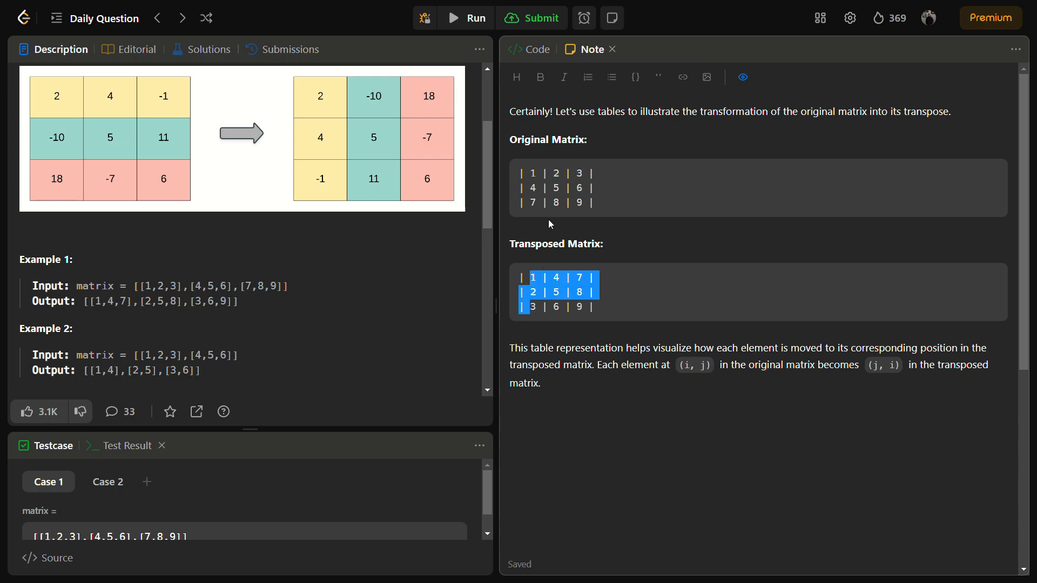
click(599, 283)
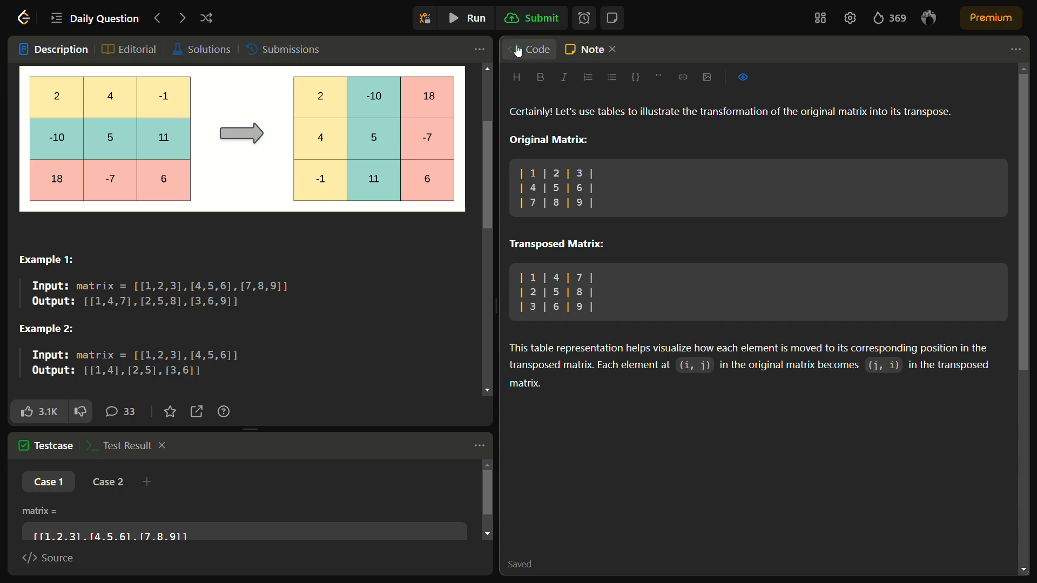
Step: In the transpose method, store row = matrix.length and col = matrix[0].length
click(531, 49)
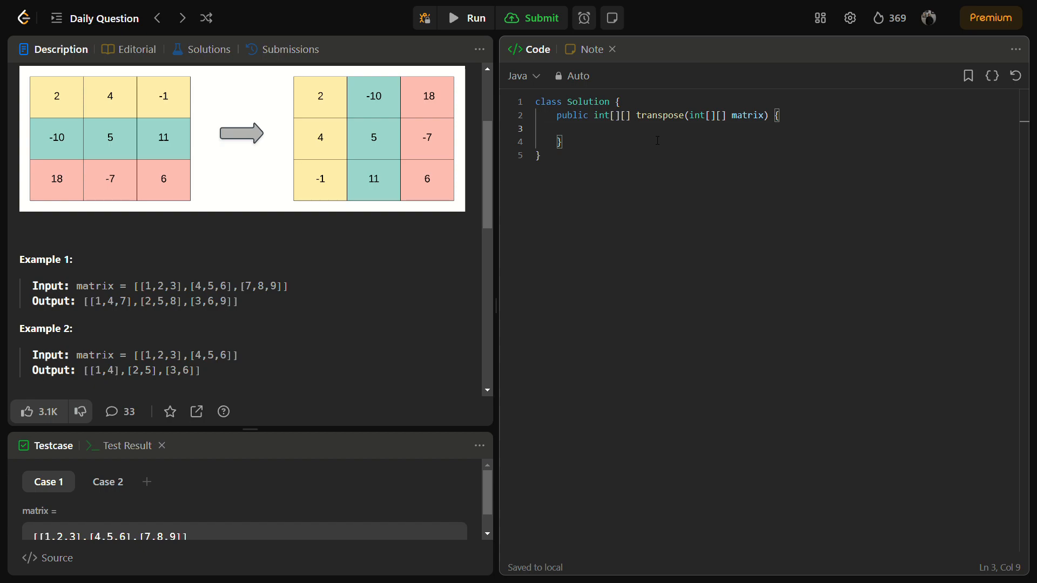
click(578, 128)
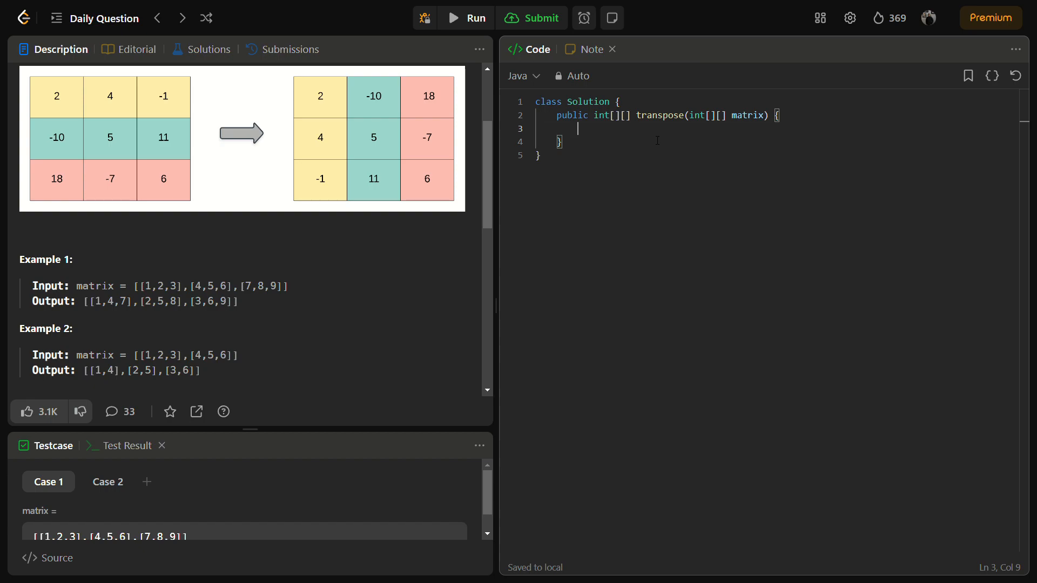
text(i)
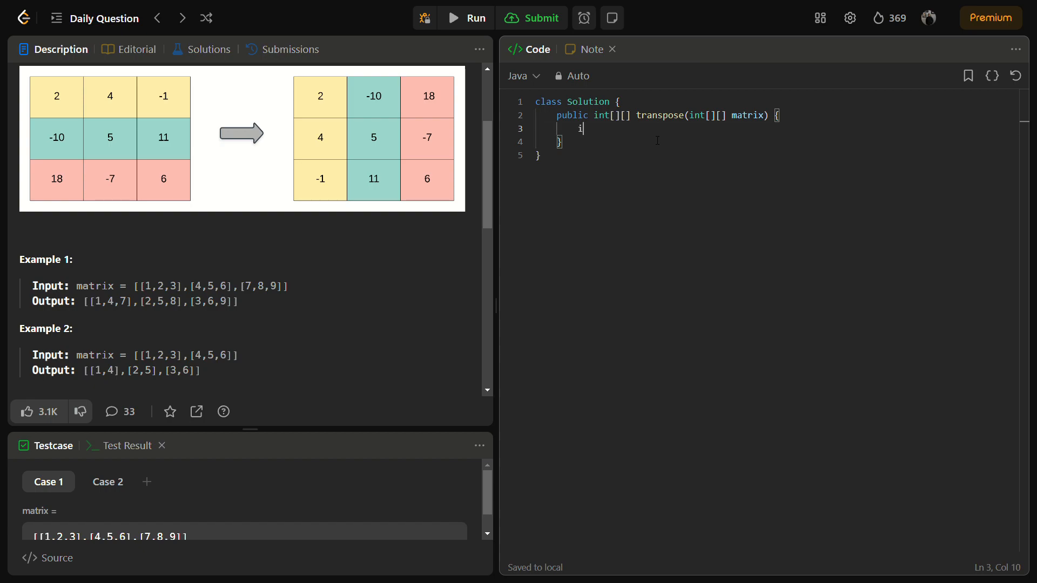
text(nt ro)
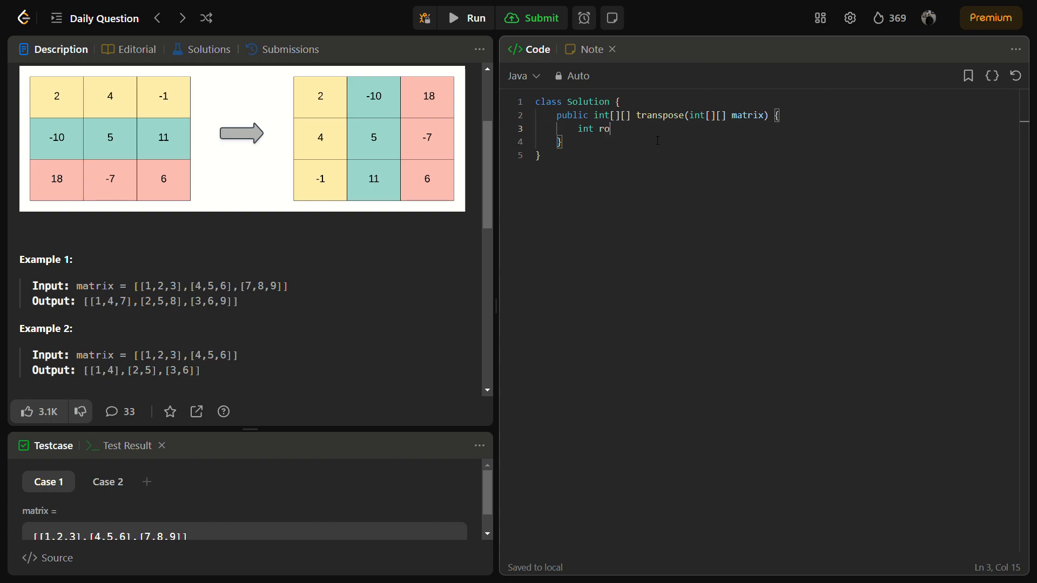
text(w =)
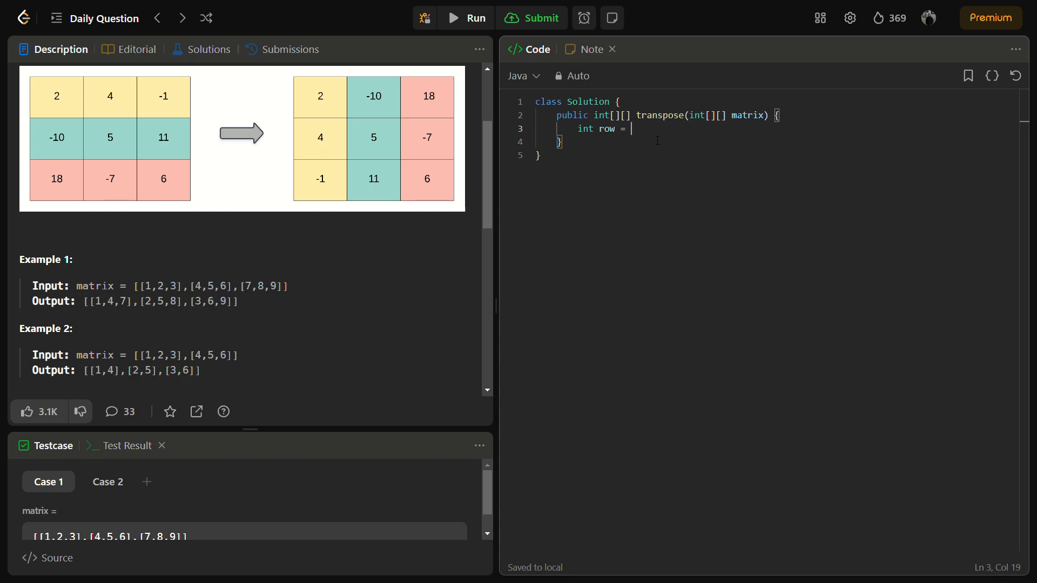
text(m)
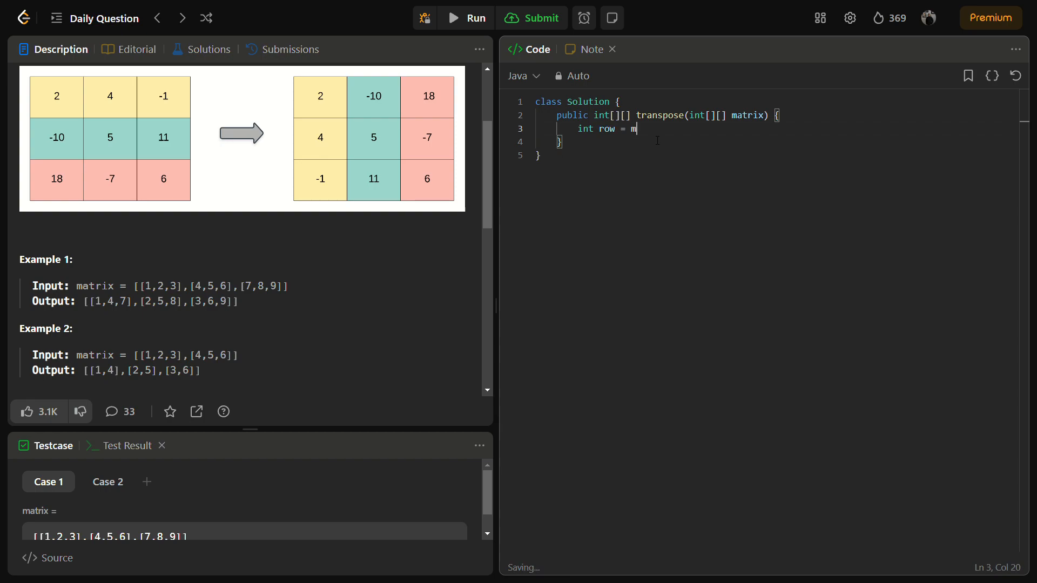
text(atri)
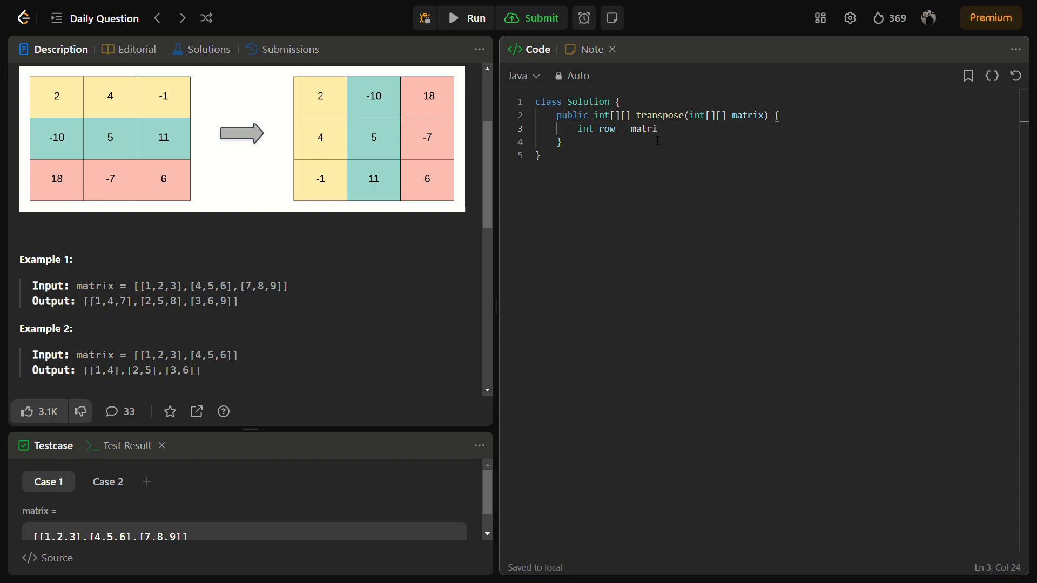
text(x.length;)
text(int)
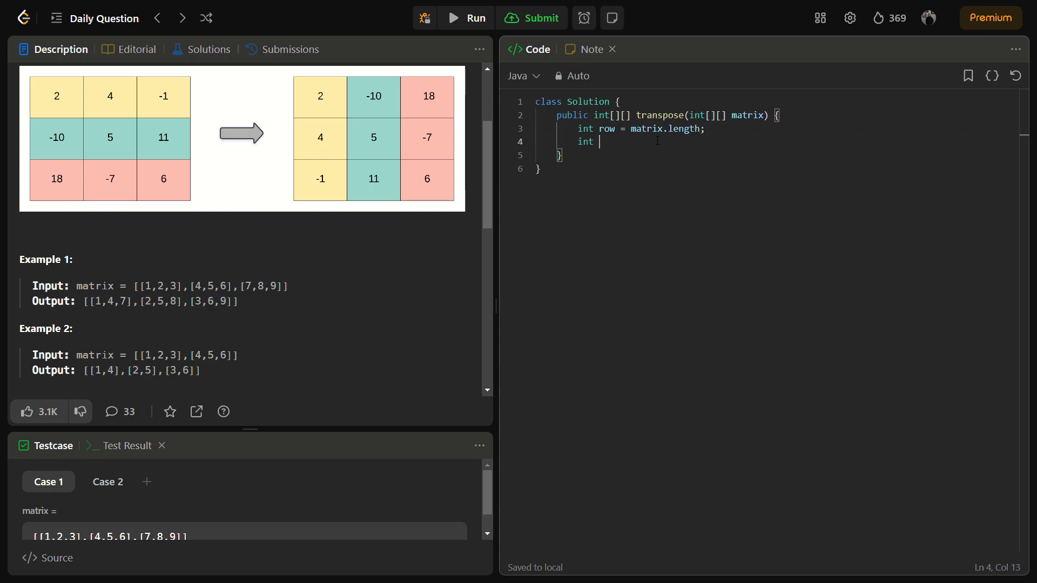
text(col = ma)
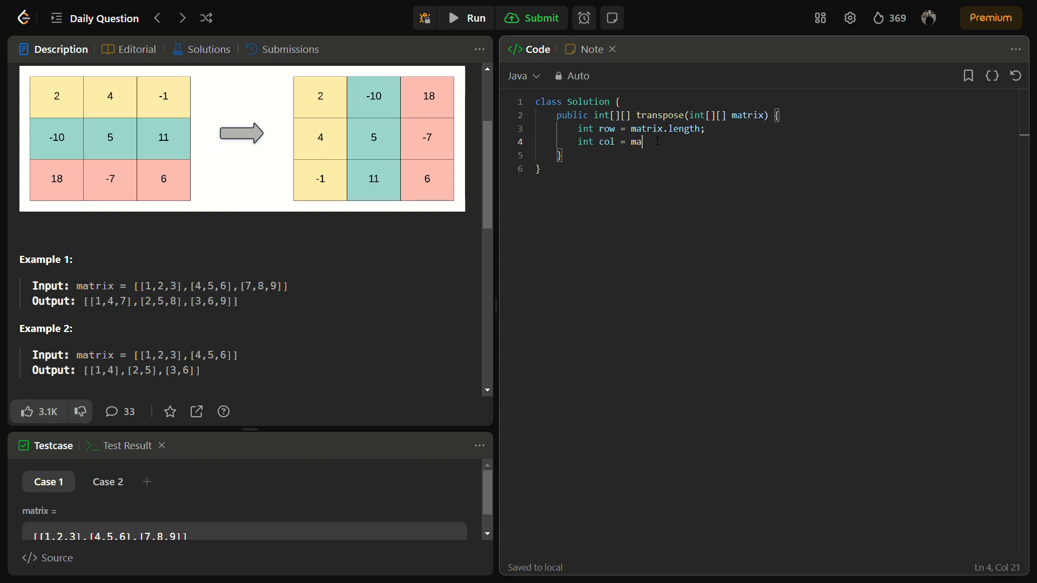
text(trix[0])
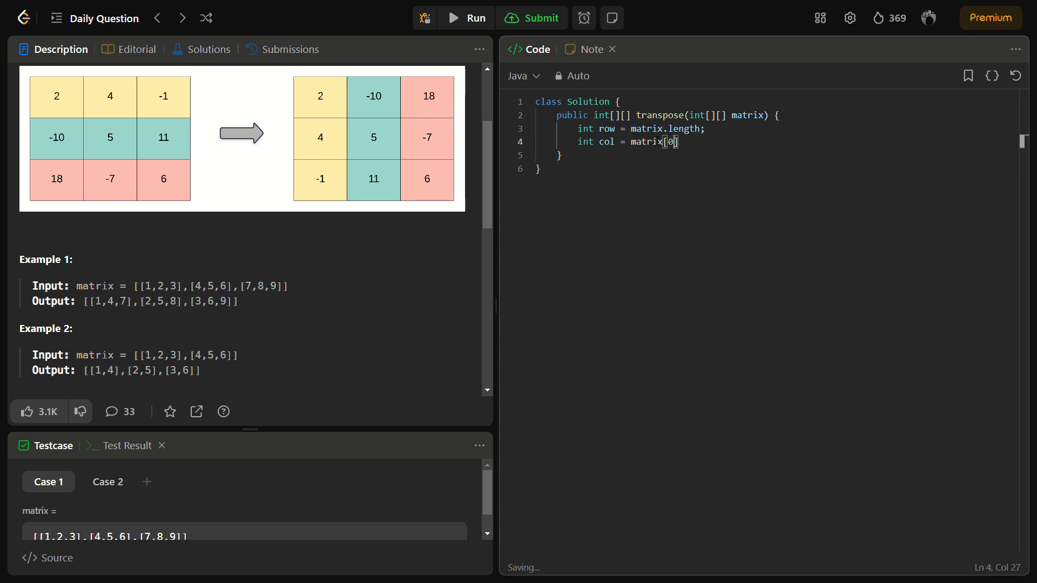
text(.len)
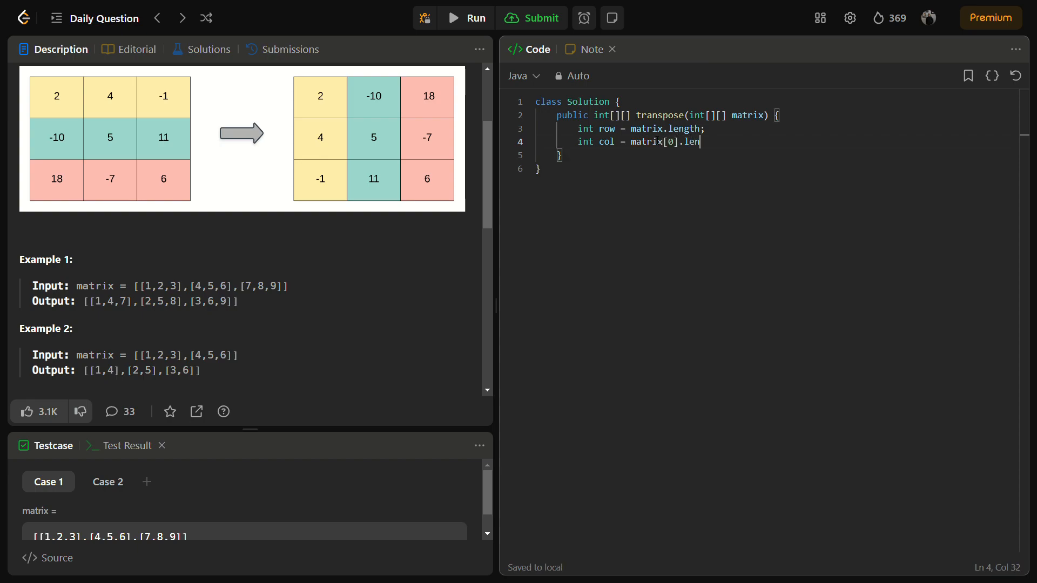
text(gth)
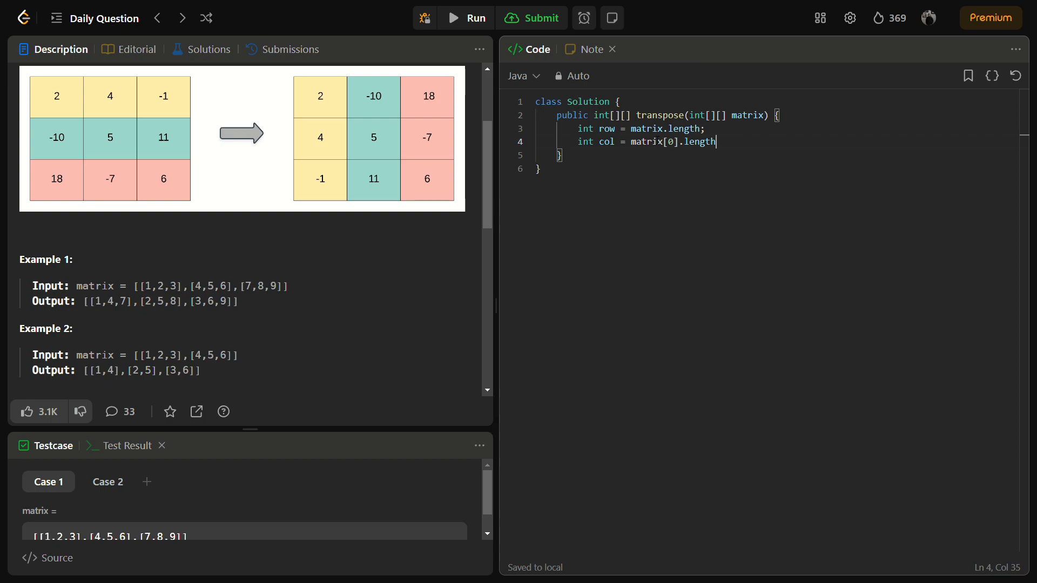
text(;)
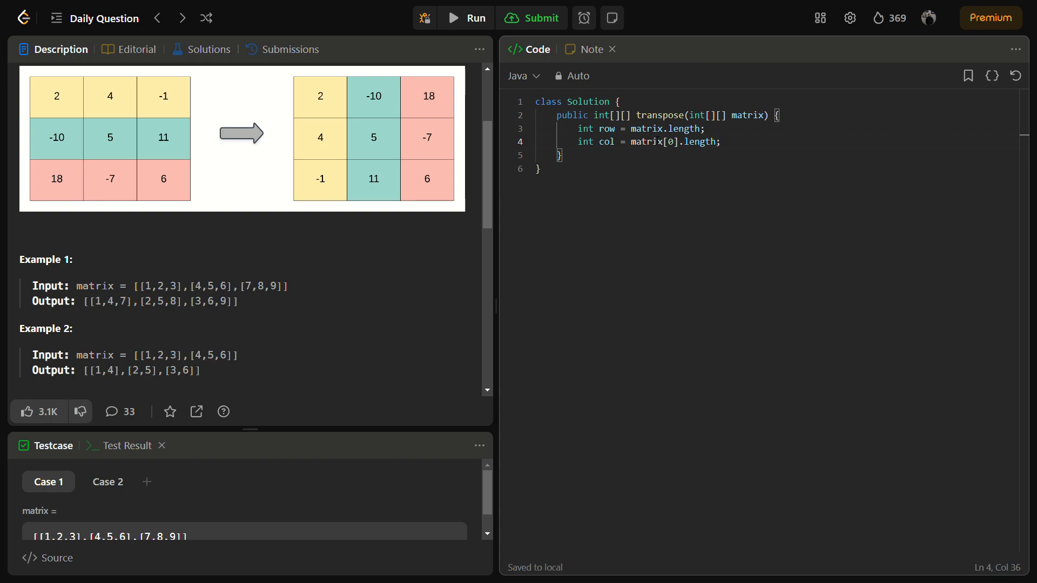
key(Enter)
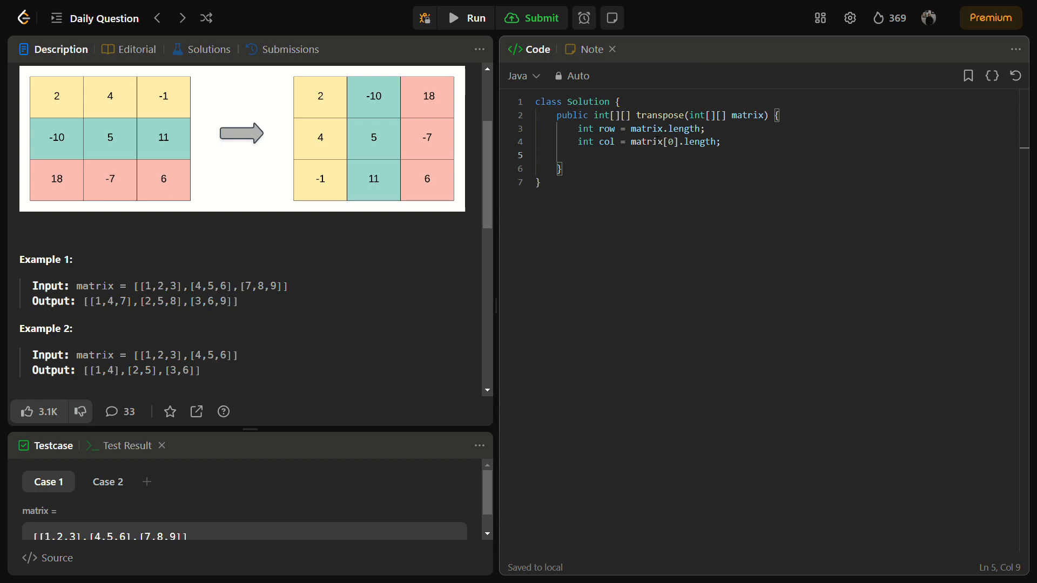
Step: Declare the result array arr as new int[col][row]
text(int arr[])
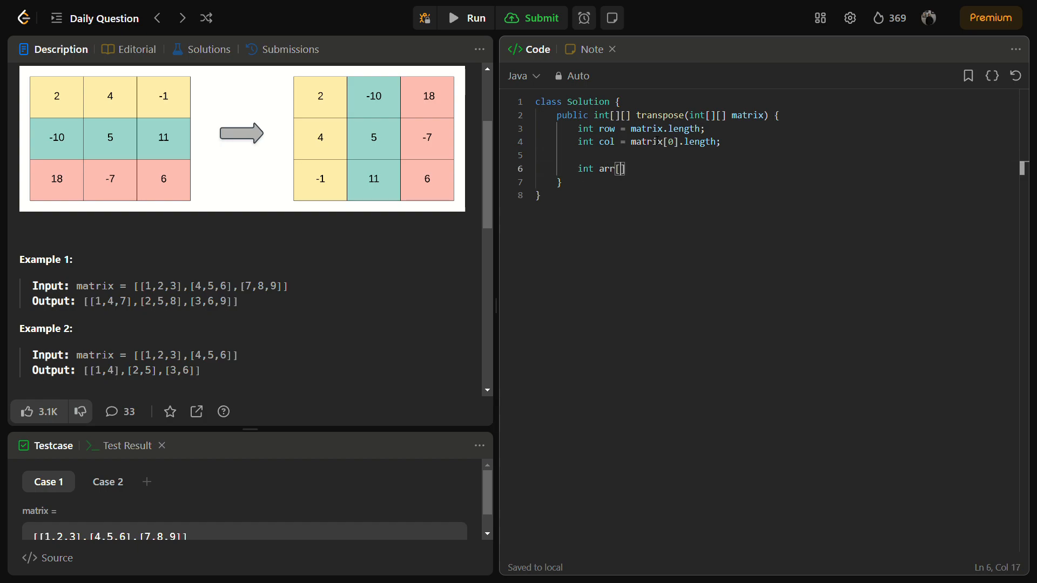
text(=)
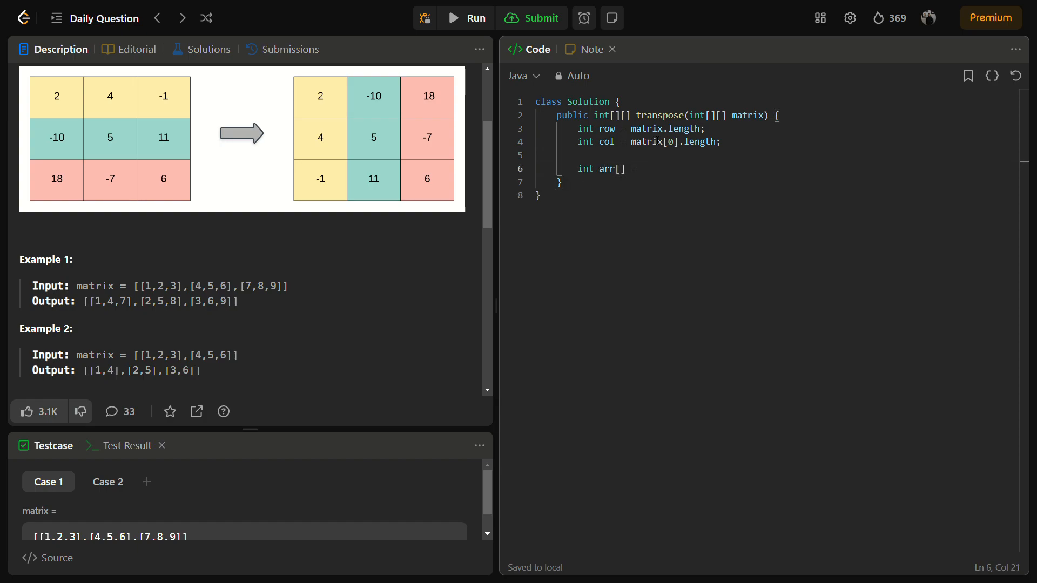
text([])
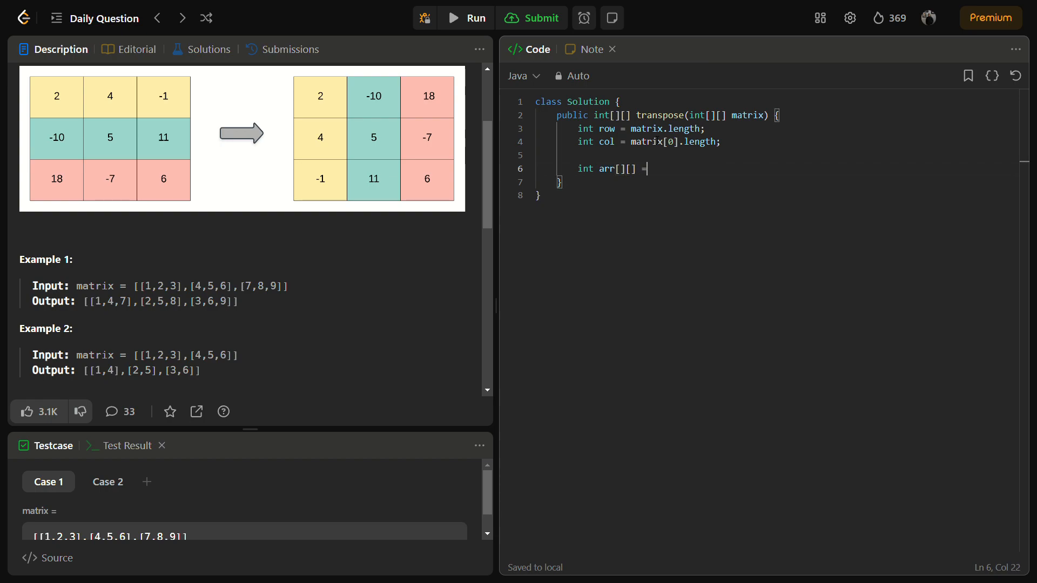
text(new int)
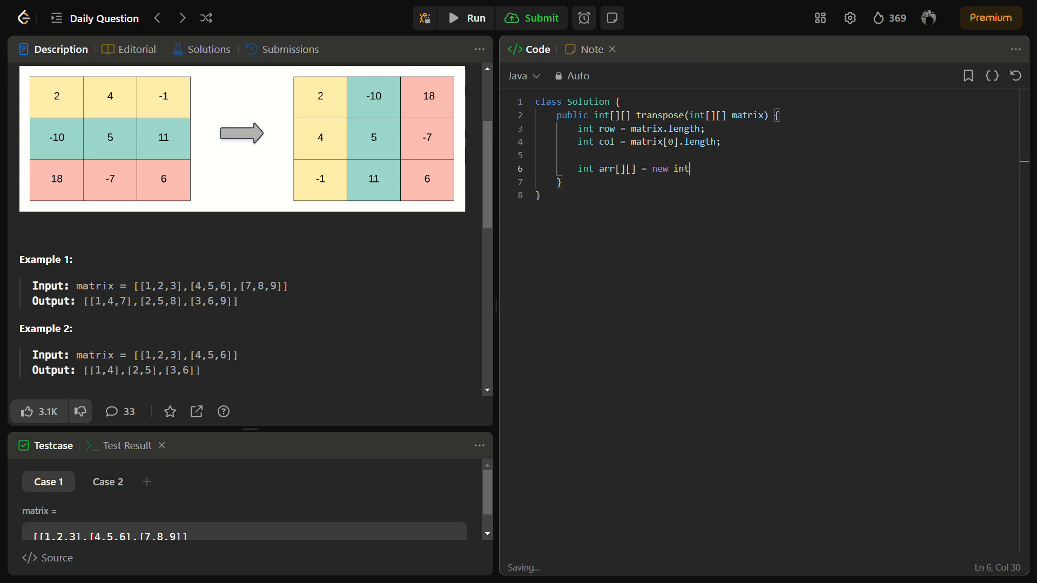
text([][])
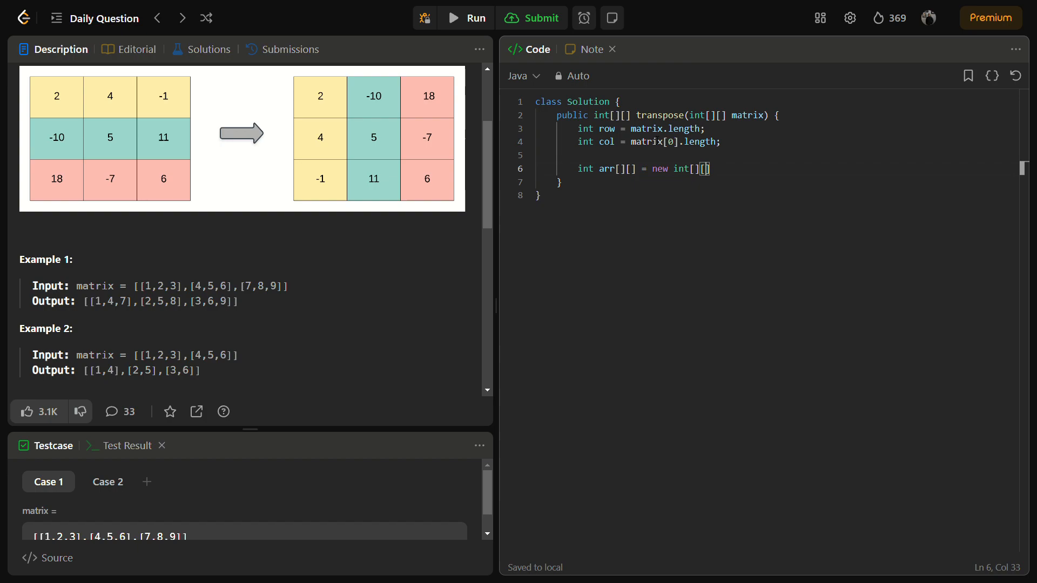
text(col)
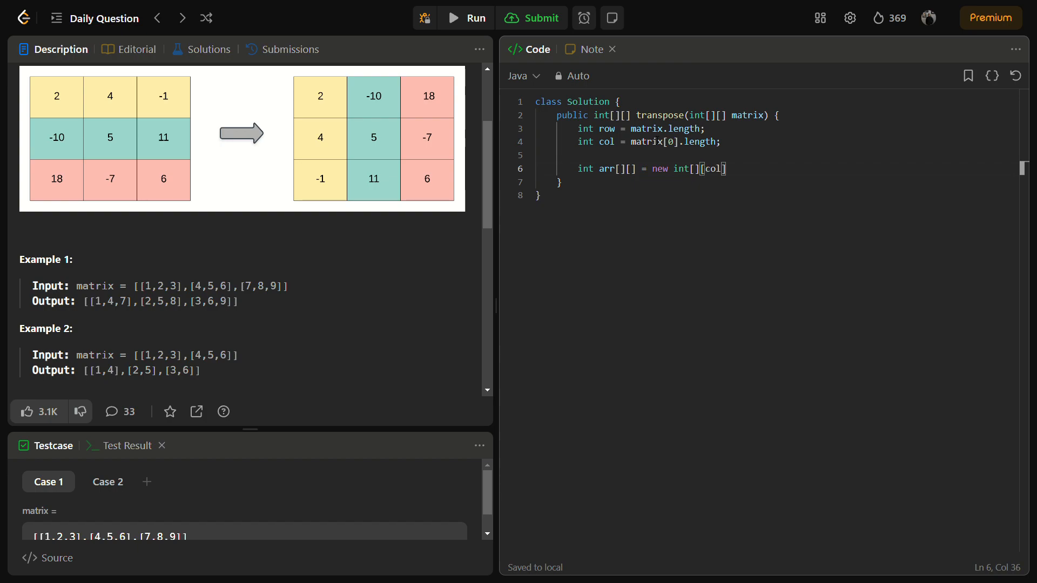
key(Backspace)
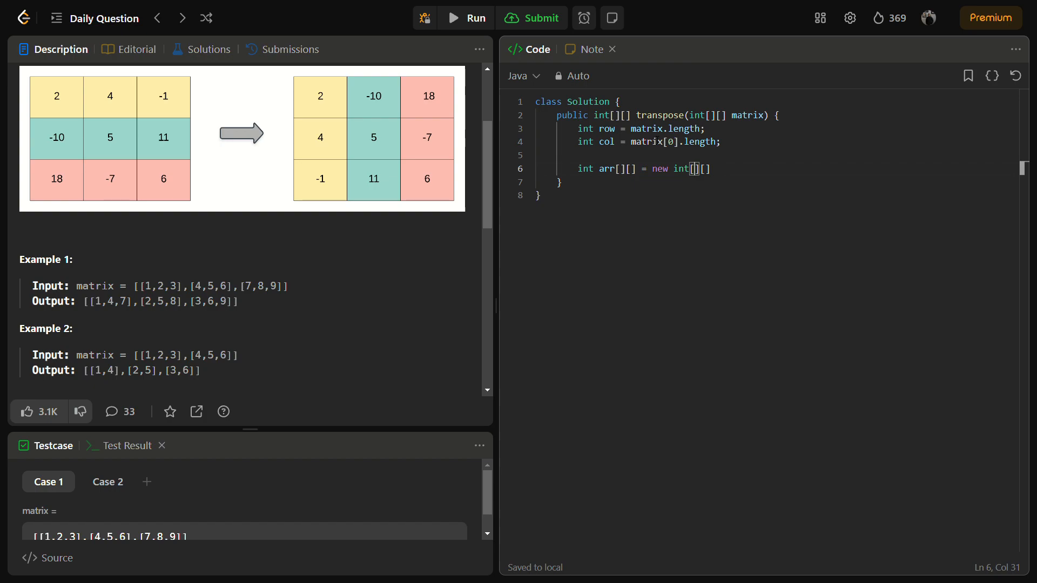
text(col)
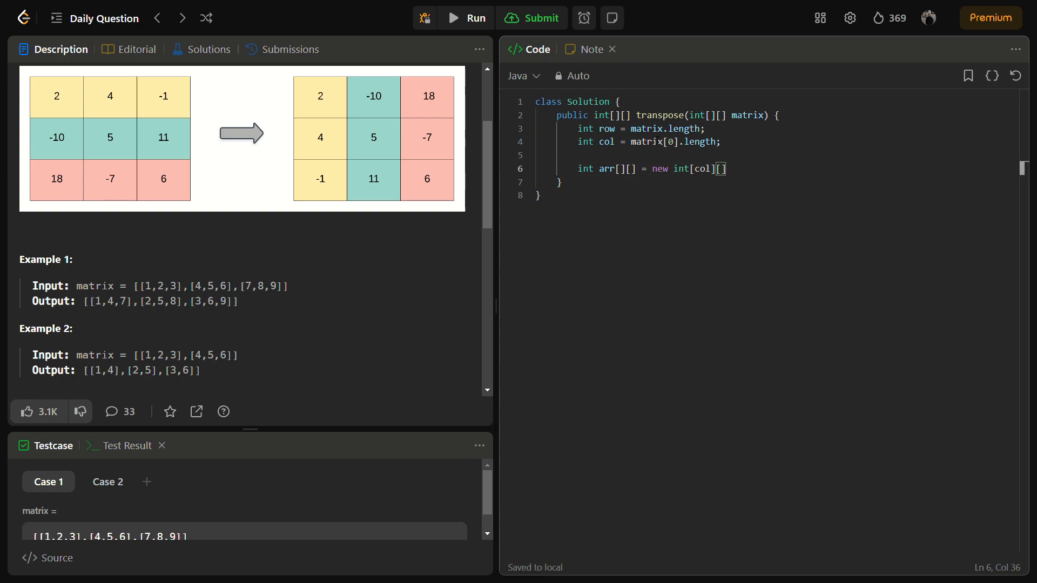
text(row)
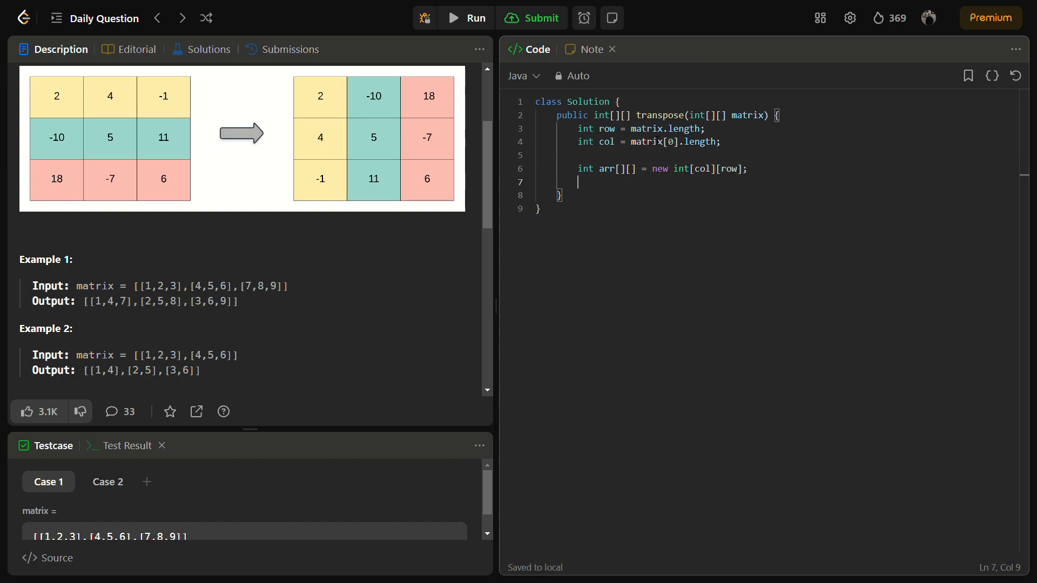
text(int ))
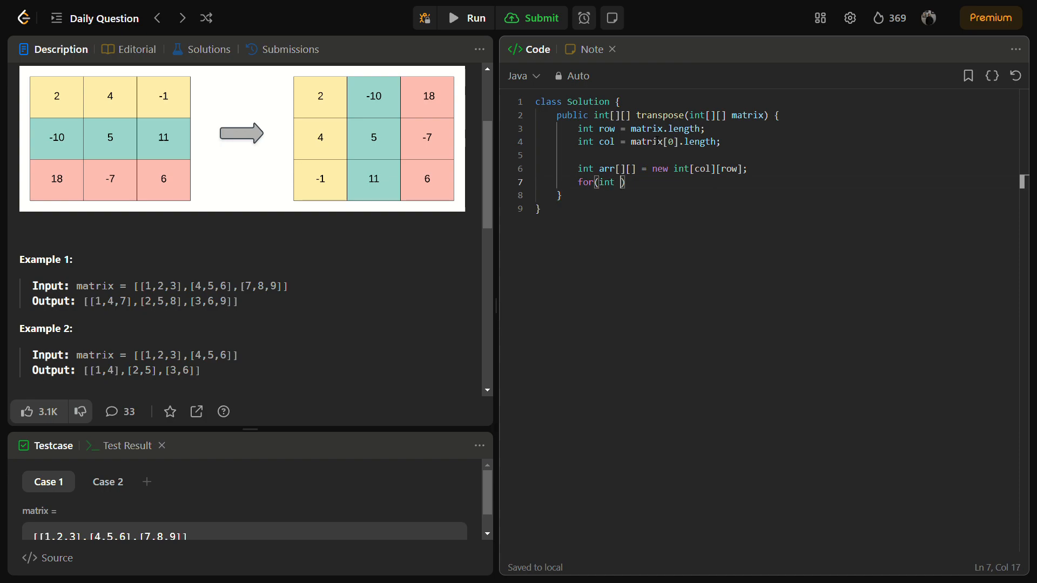
Step: Write nested for loops: i from 0 to col, j from 0 to row
text(i = 0;)
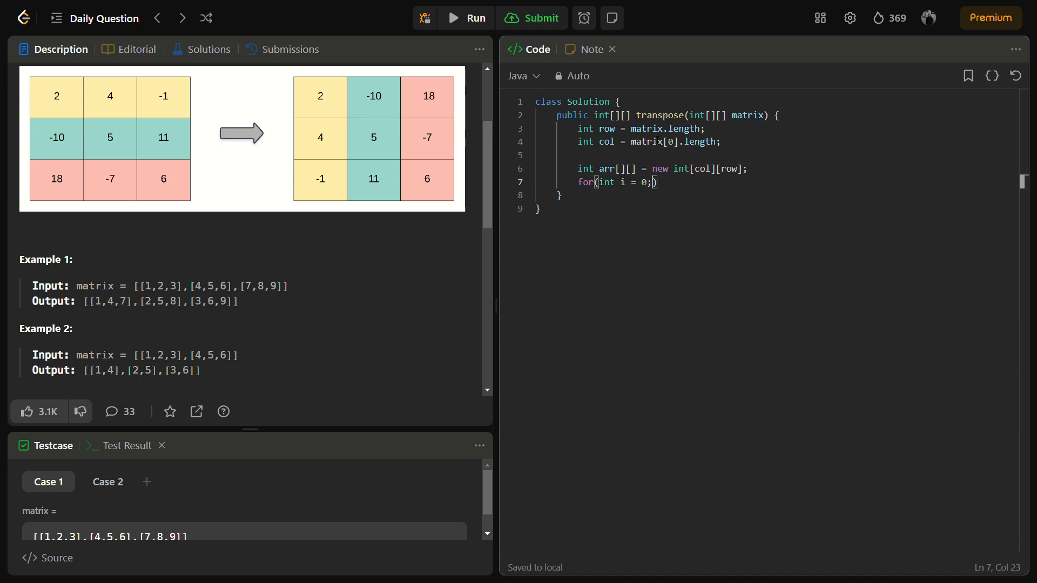
text(i<n;i)
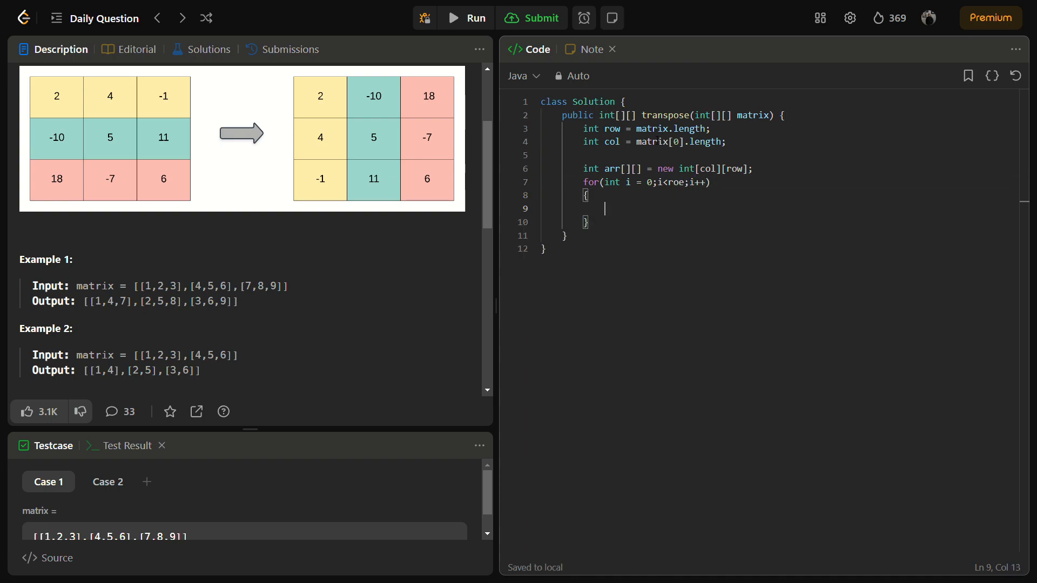
text(for(i)
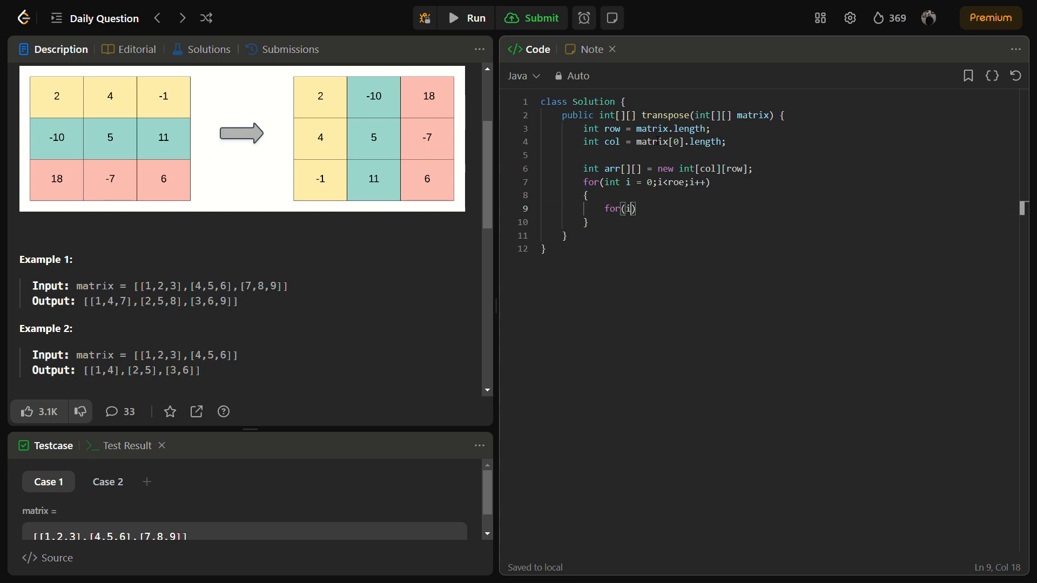
text(int j =)
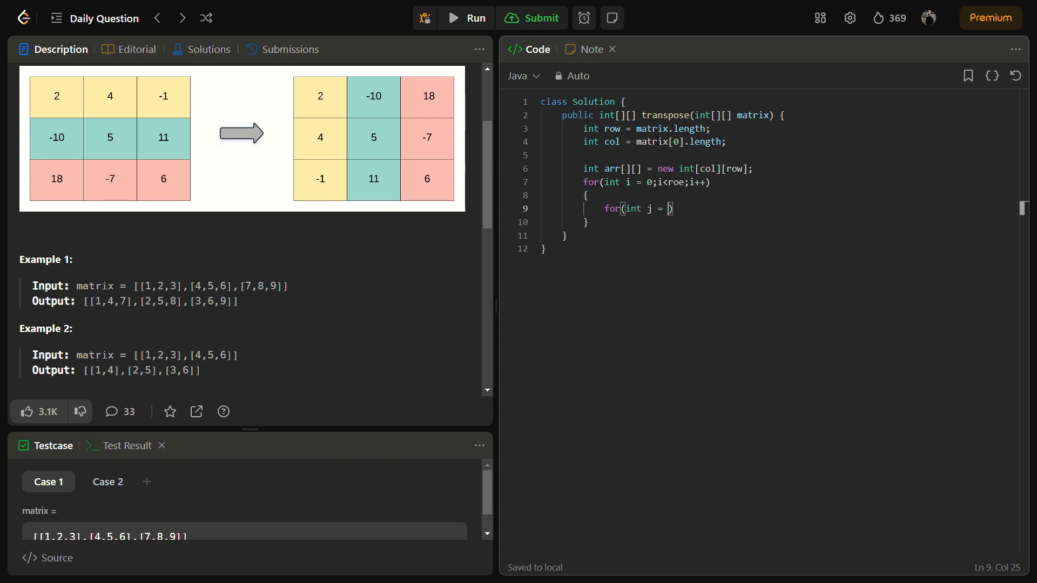
text(;j<)
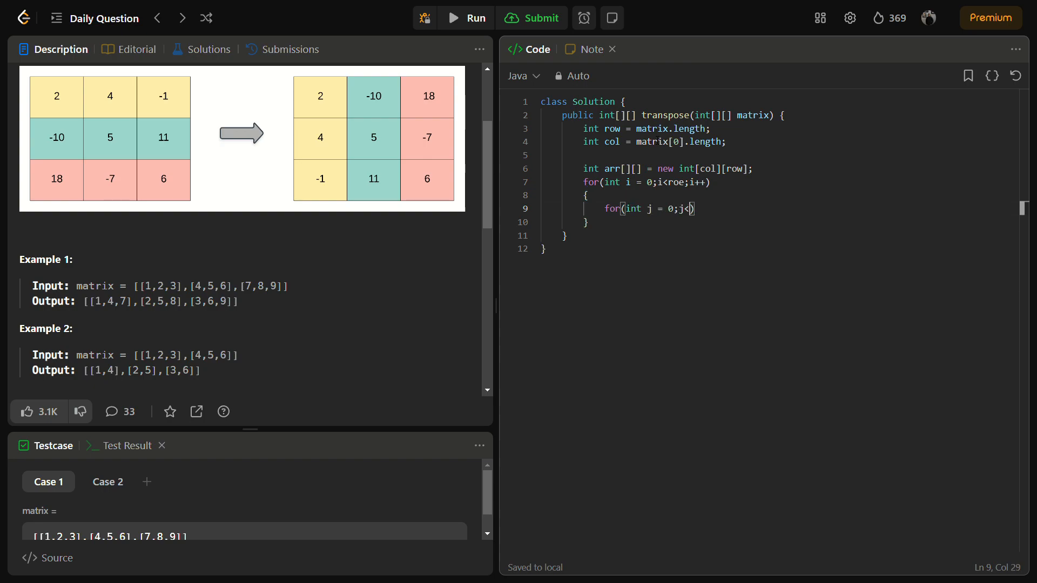
text(ol;j++)
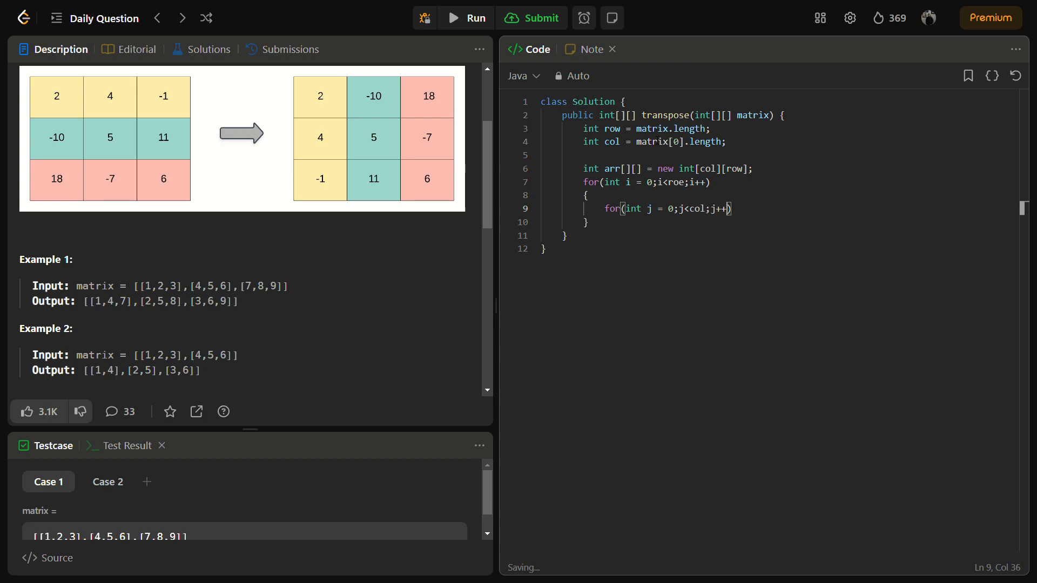
text({)
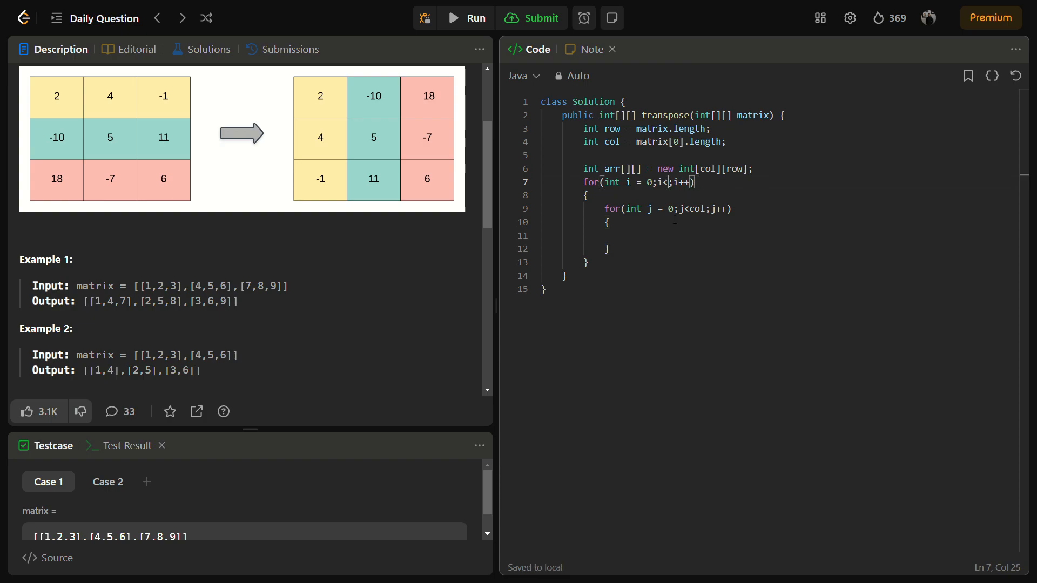
text(col)
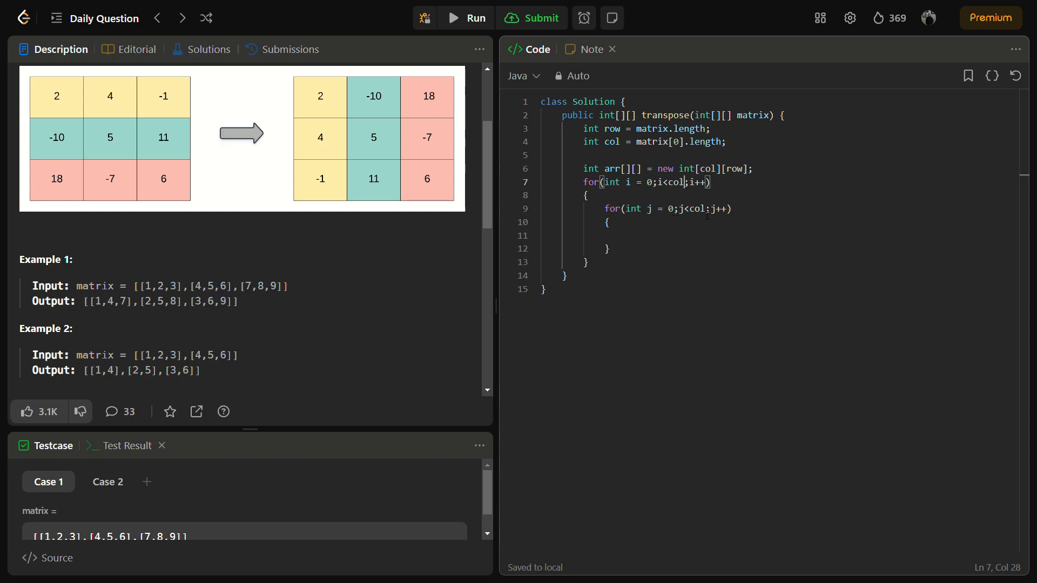
text(row)
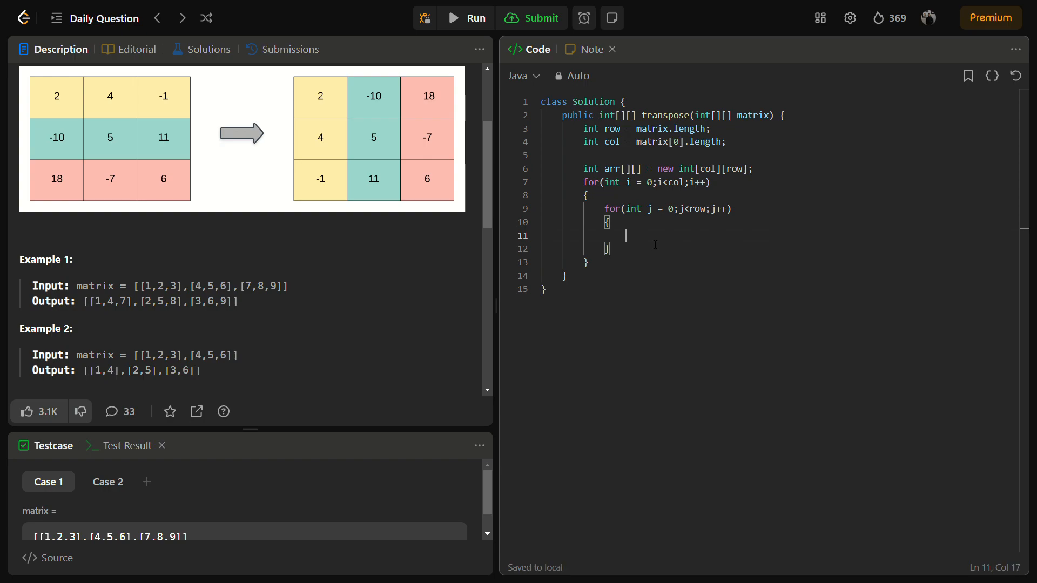
Step: Set arr[i][j] = matrix[j][i] in the loop body and return arr
text(arr[i])
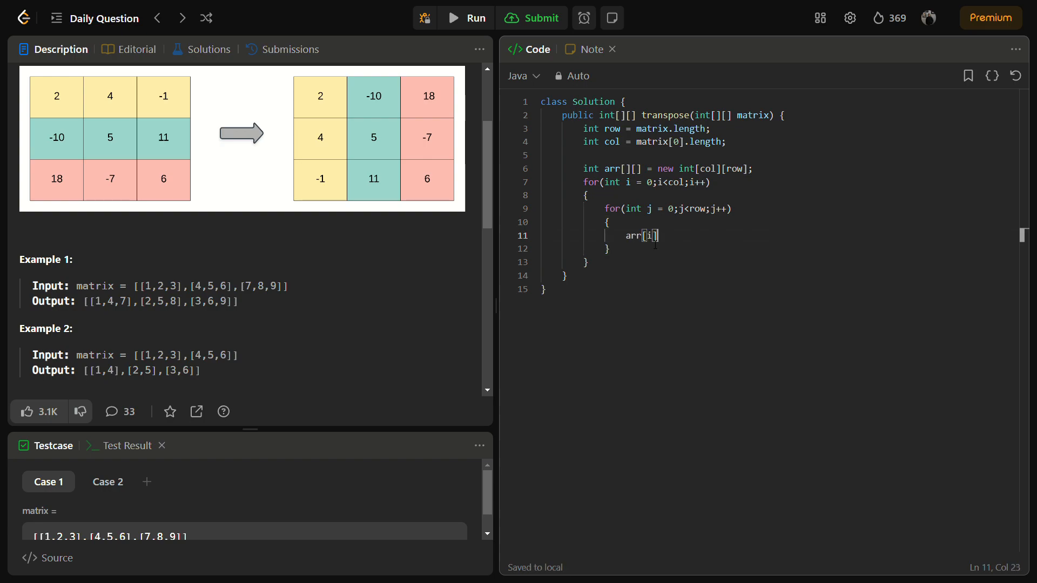
text([j])
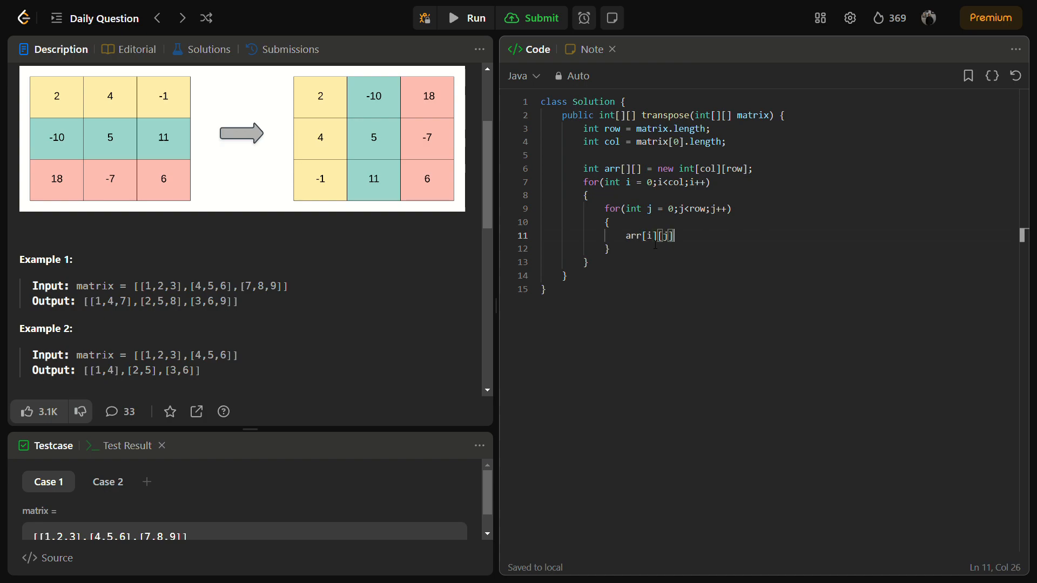
text(= m)
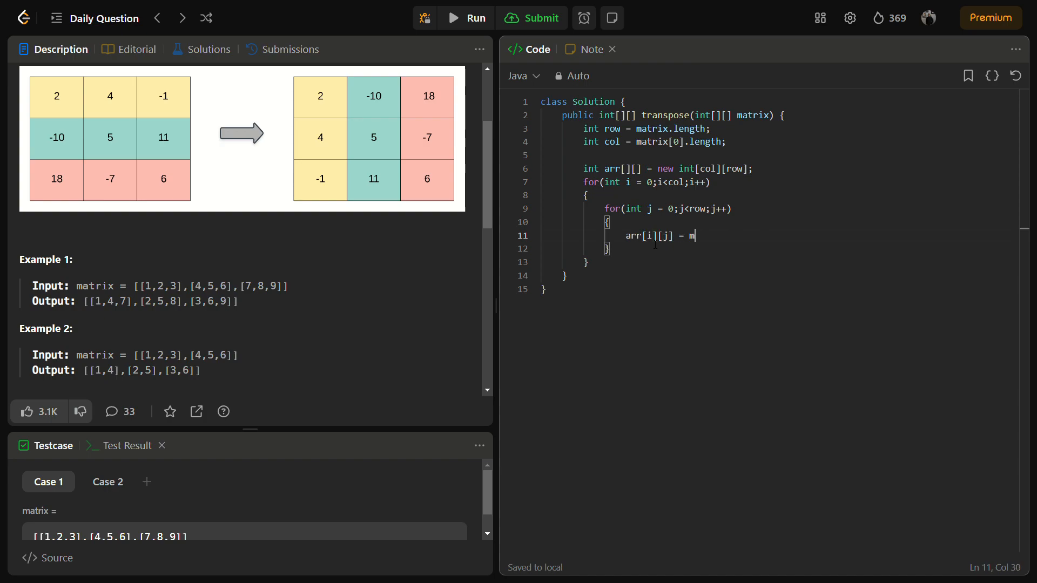
text(atrix[][];)
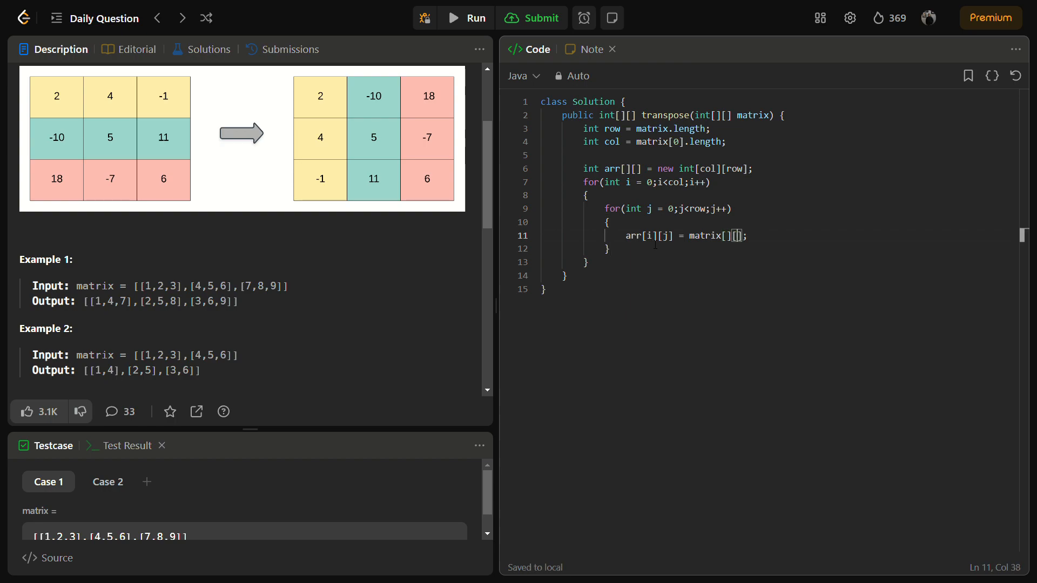
text(j)
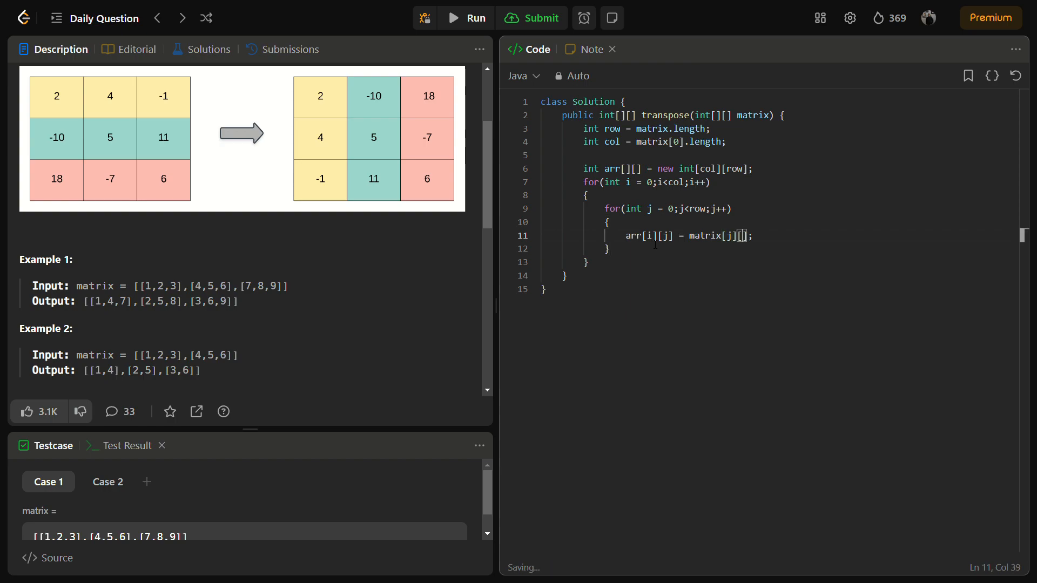
text(i)
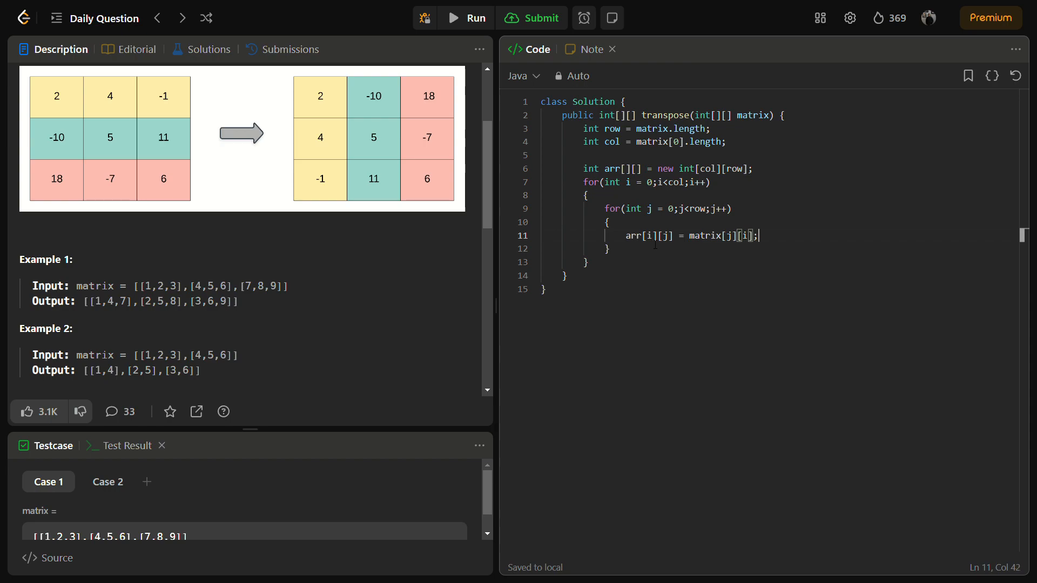
text(return a)
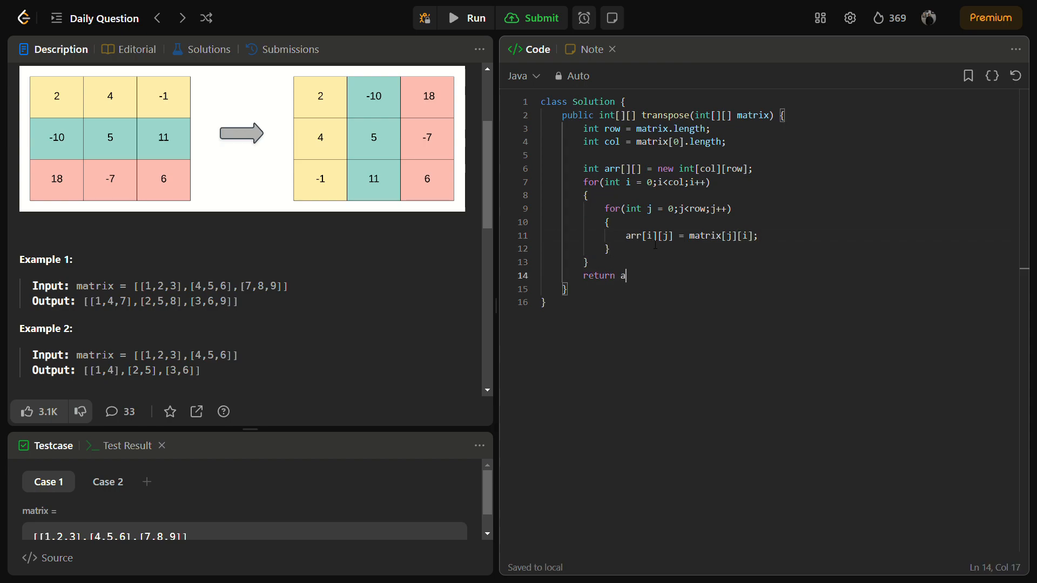
text(rr;)
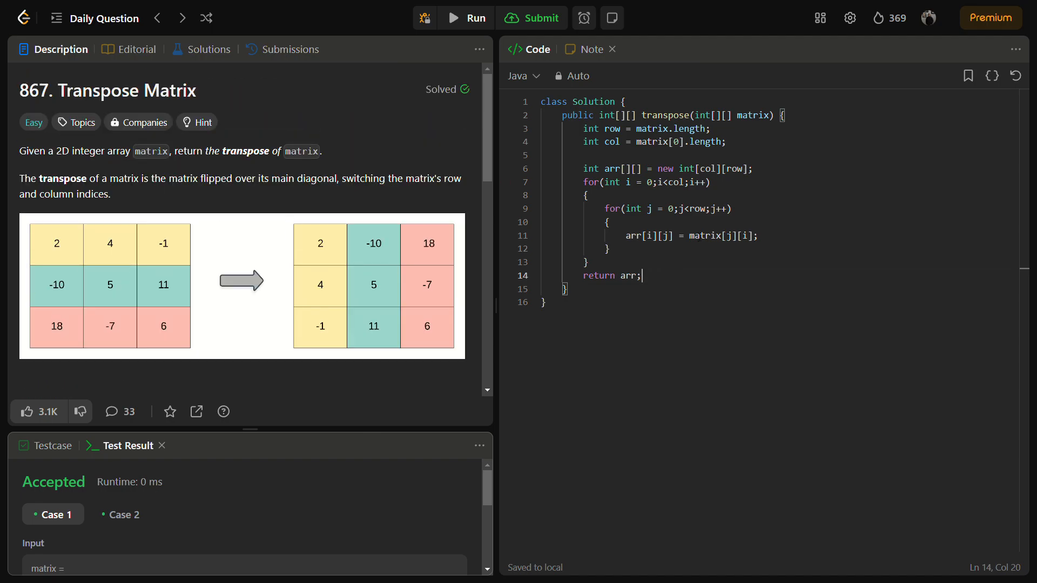
Step: Submit the solution and wait for the Accepted 0 ms verdict
click(531, 18)
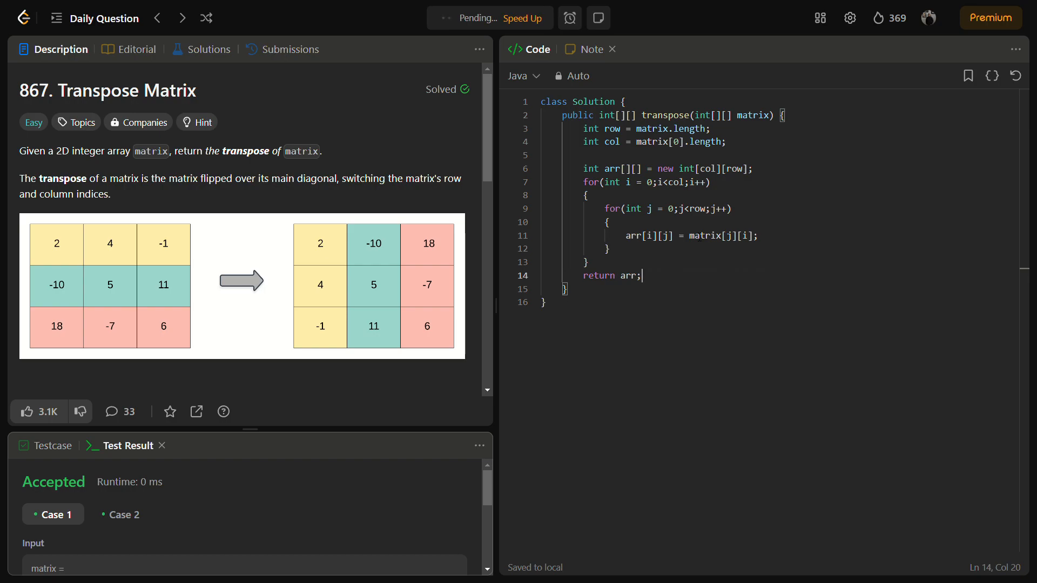
click(530, 17)
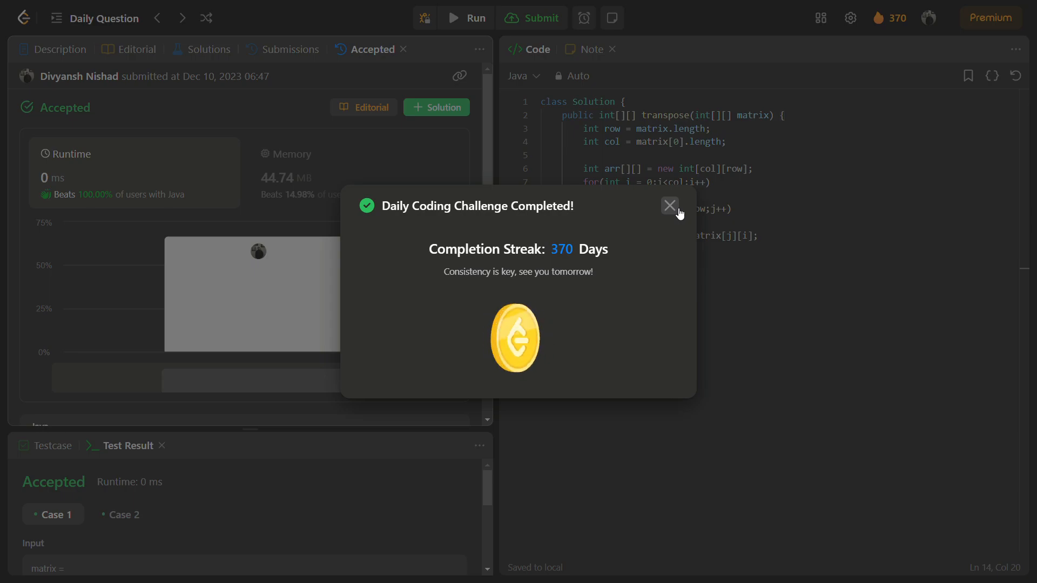
Step: Dismiss the daily challenge notice and highlight, then deselect, the nested loop code
click(668, 206)
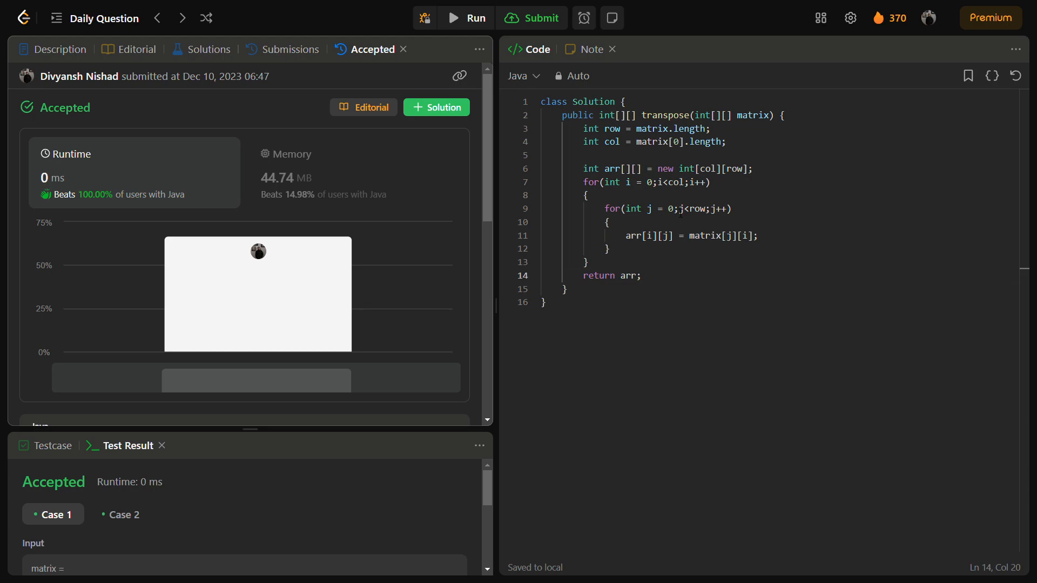
triple_click(660, 168)
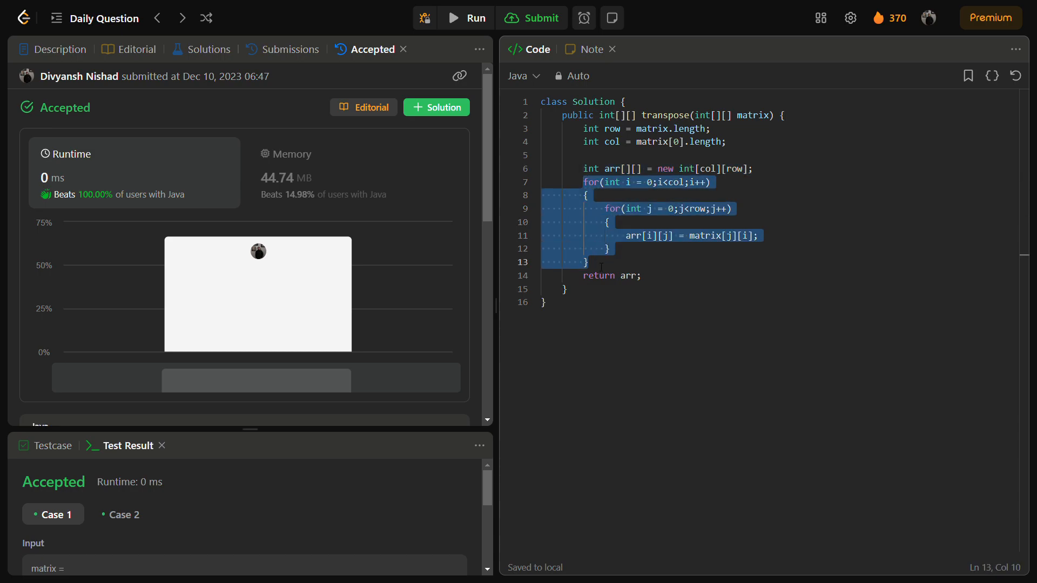
click(707, 182)
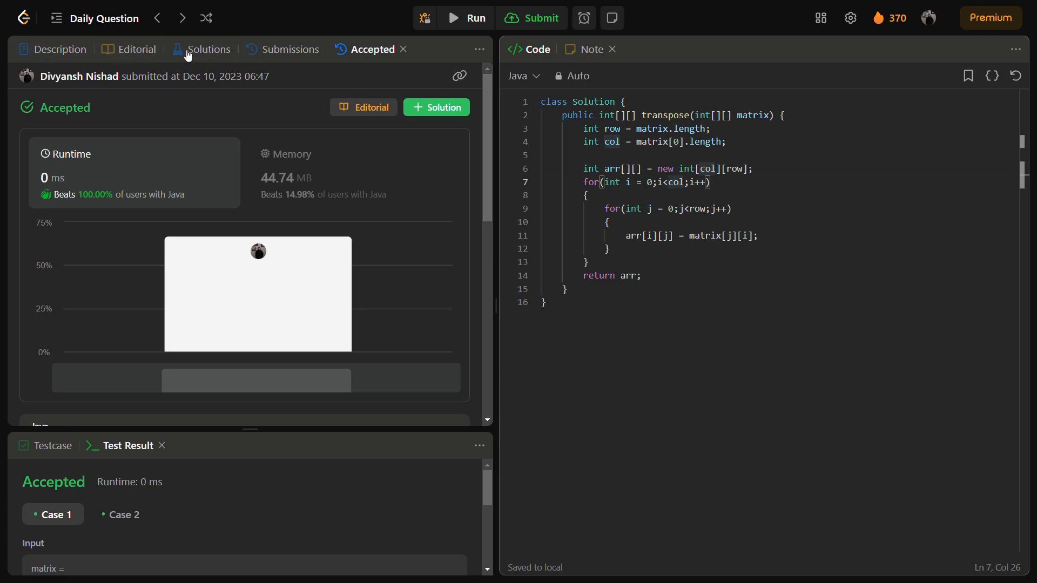
Step: Open the top 'Beats 100%' community solution and scroll through its C++ code
click(209, 49)
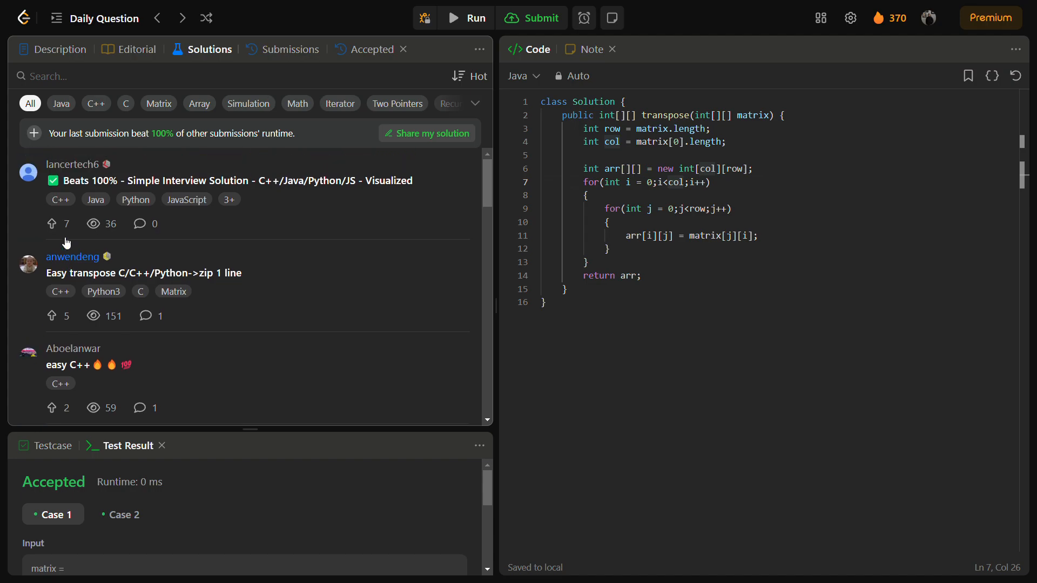
mouse_move(187, 182)
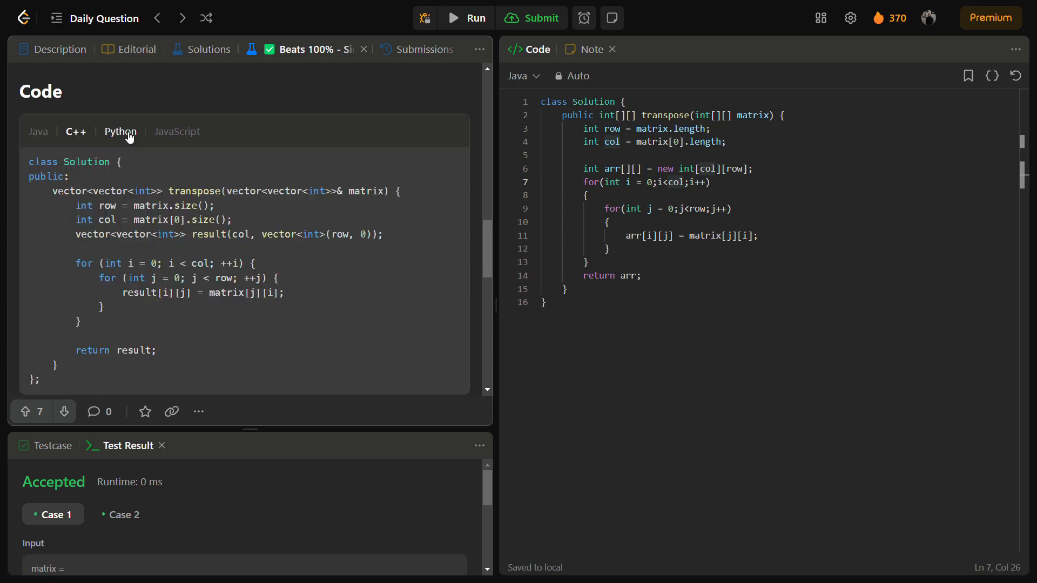
scroll(down, 3)
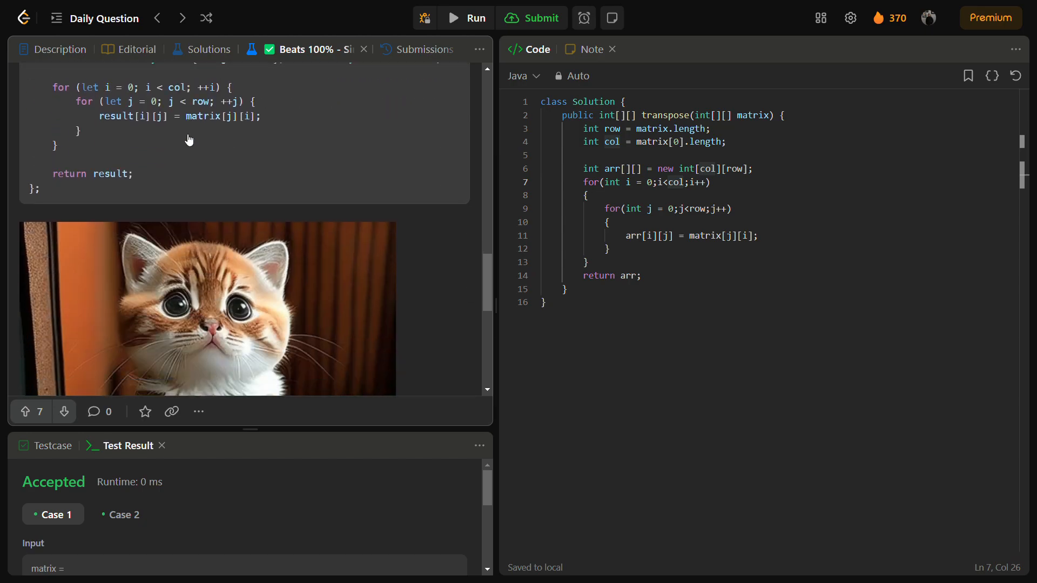
scroll(down, 3)
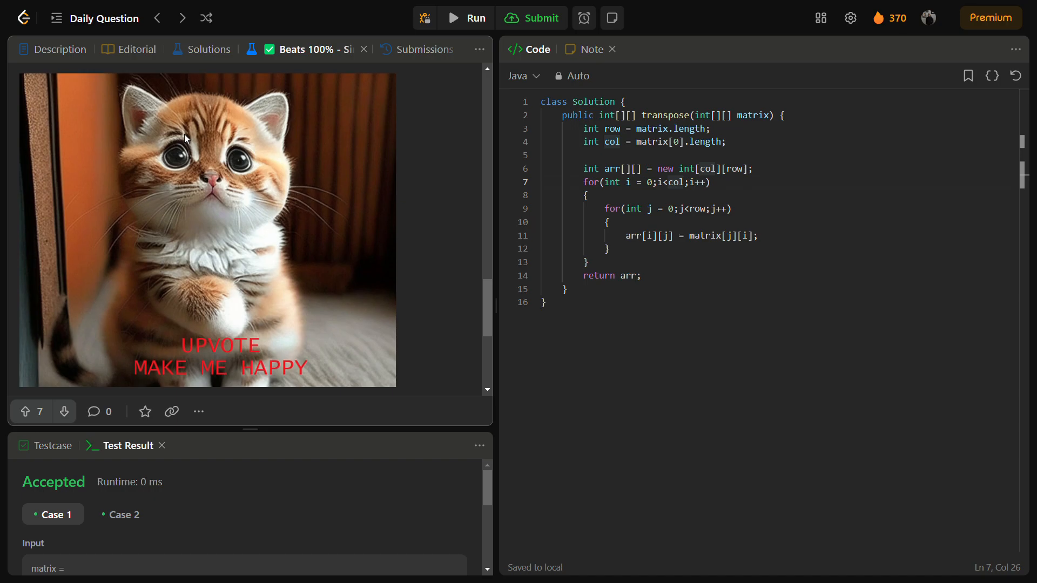